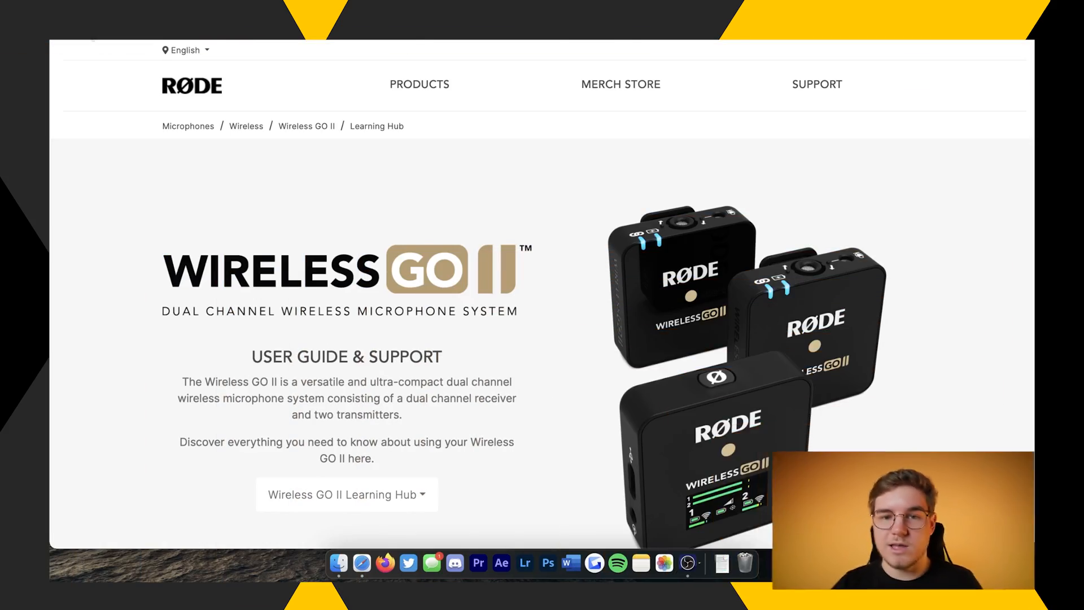
mouse_move(602, 346)
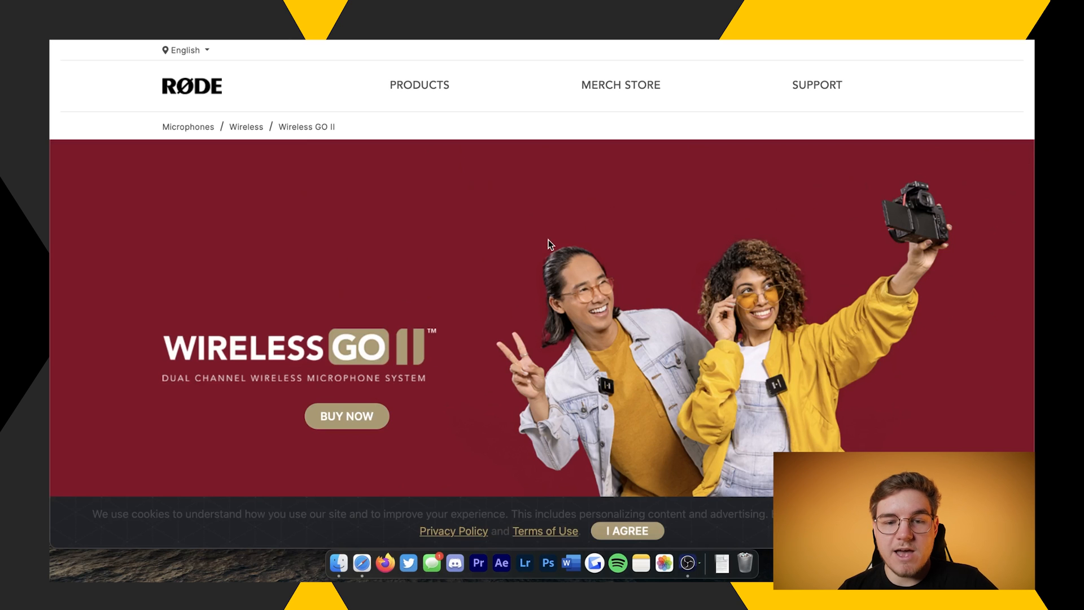
- Accept the cookie notice on the Wireless GO II page and scroll to Downloads
scroll("down", 3)
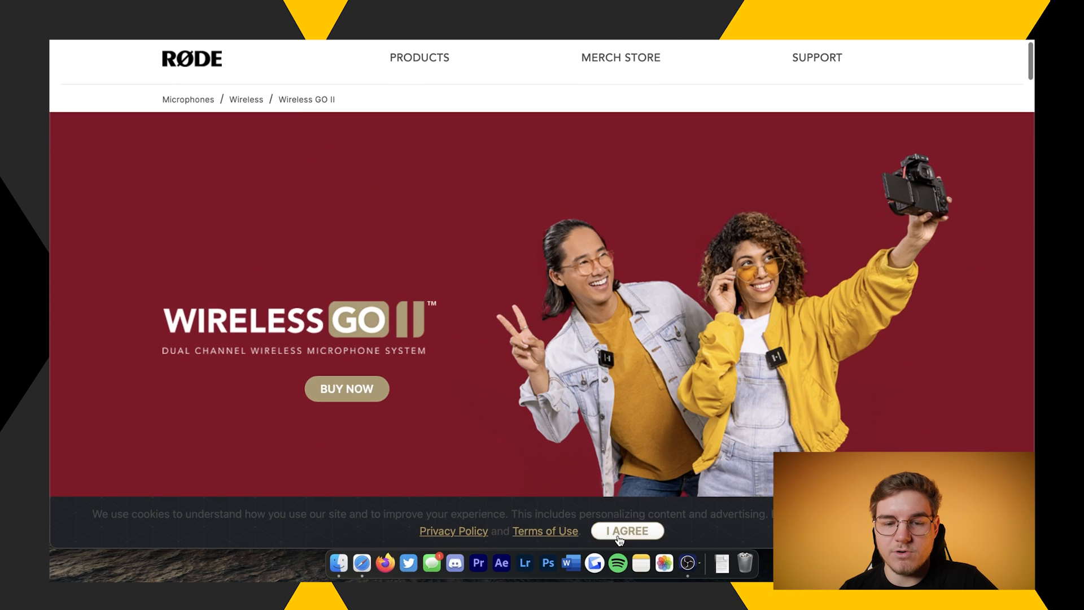
left_click(627, 530)
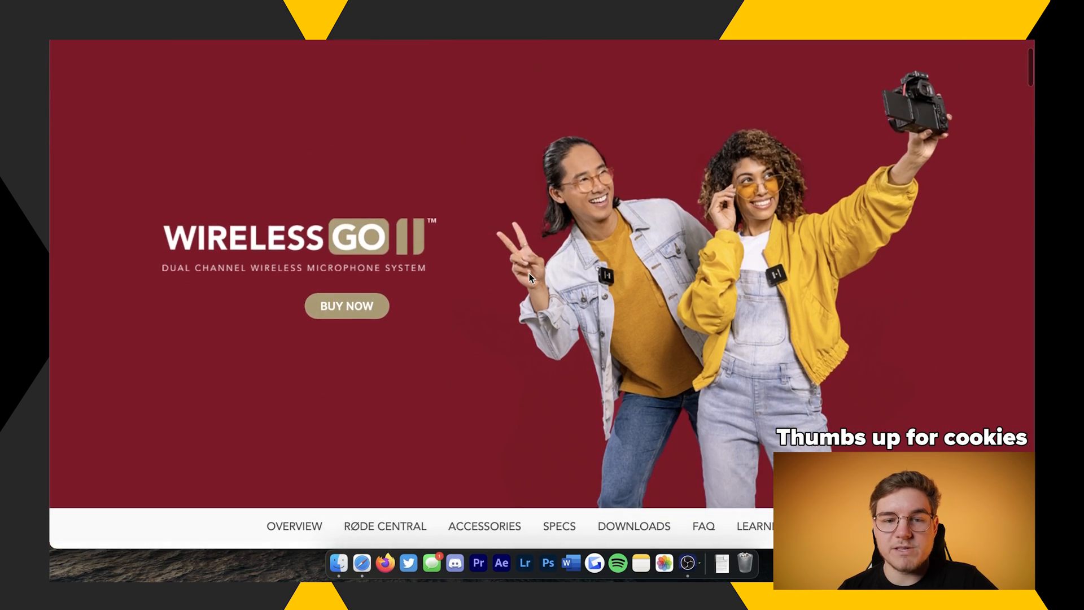
scroll("down", 3)
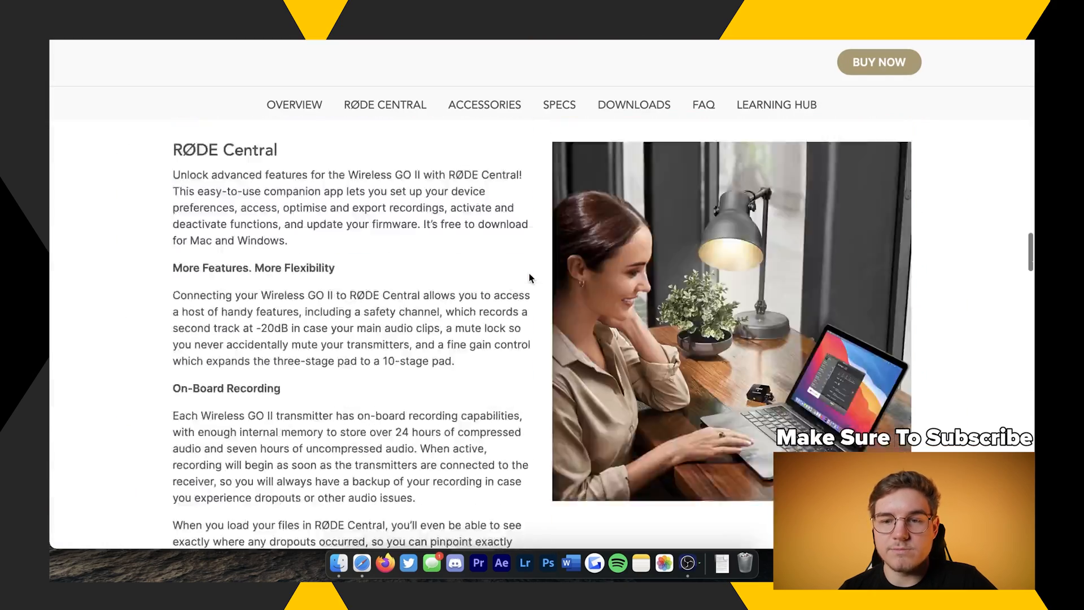
left_click(559, 104)
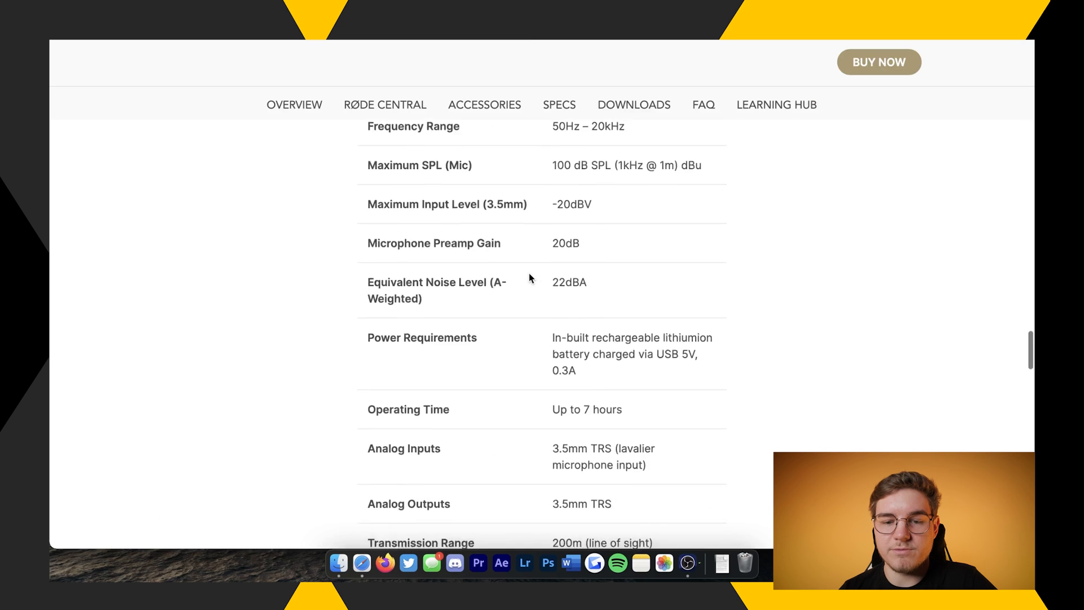
scroll("down", 3)
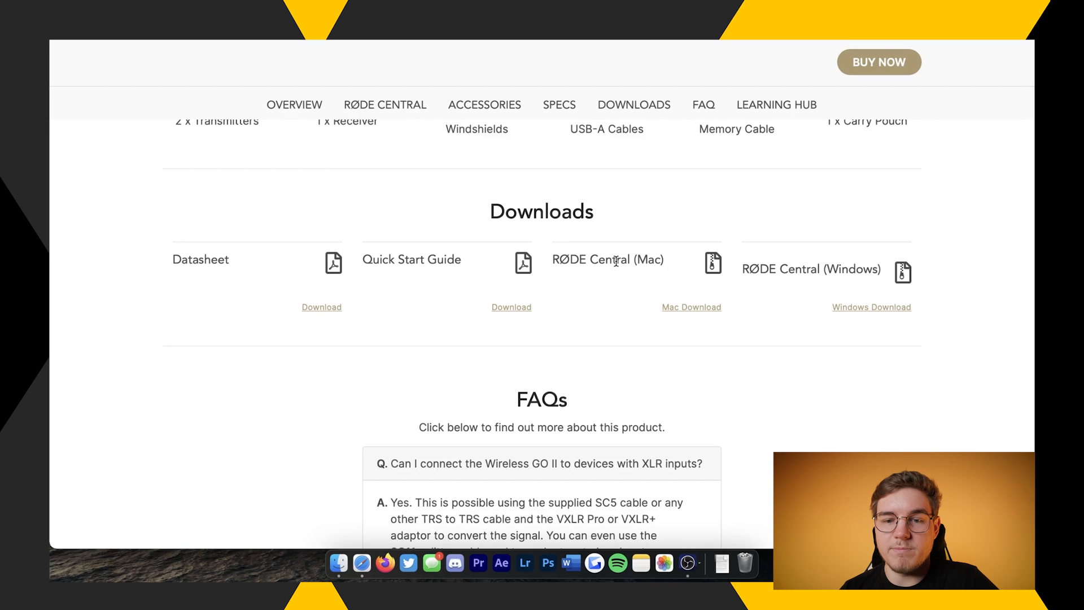
mouse_move(621, 243)
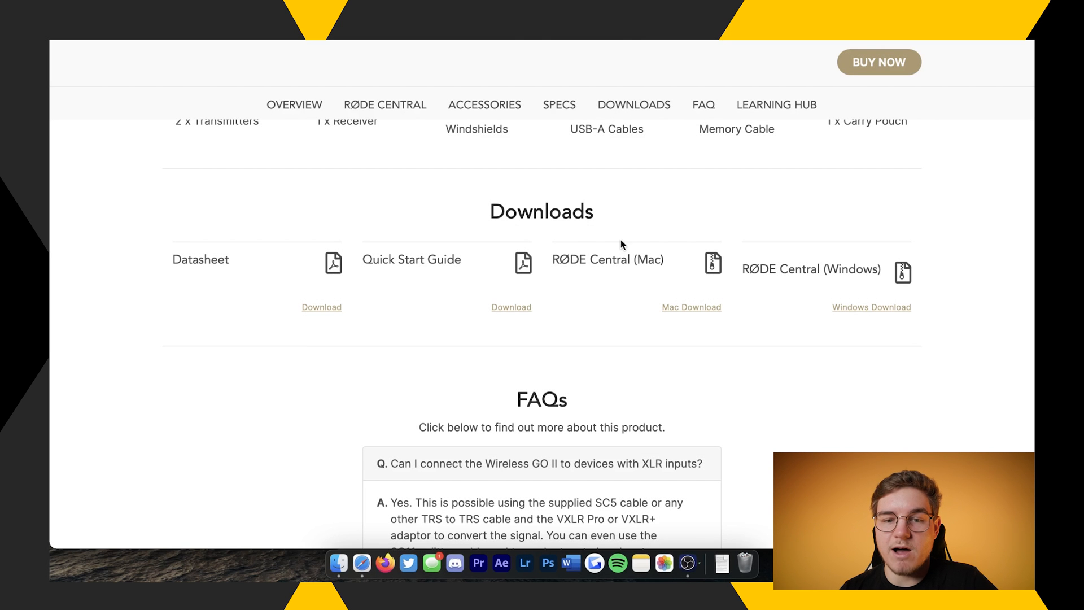
mouse_move(674, 307)
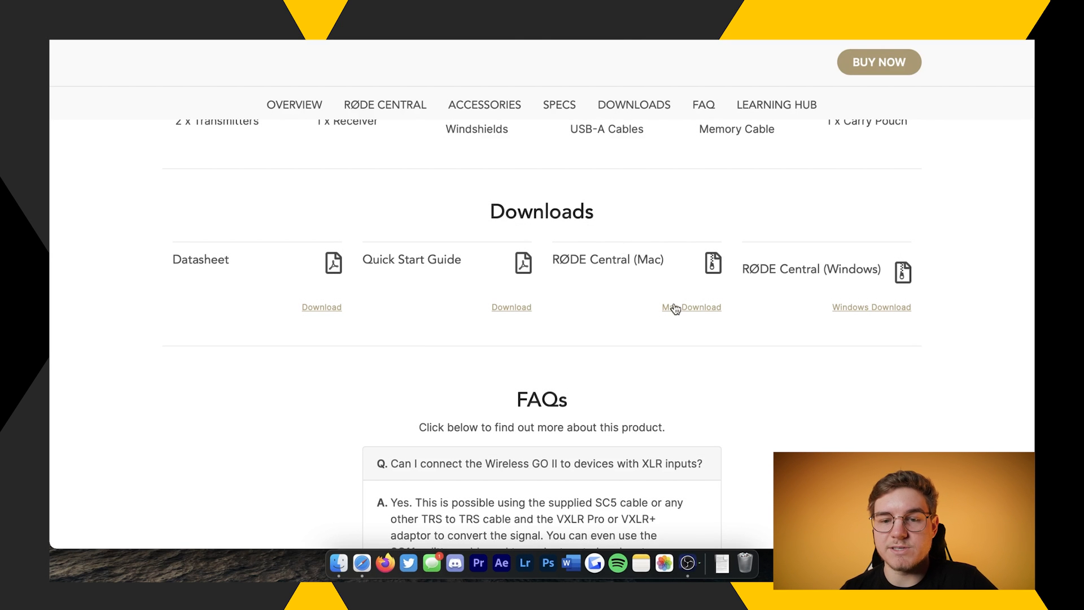
mouse_move(803, 258)
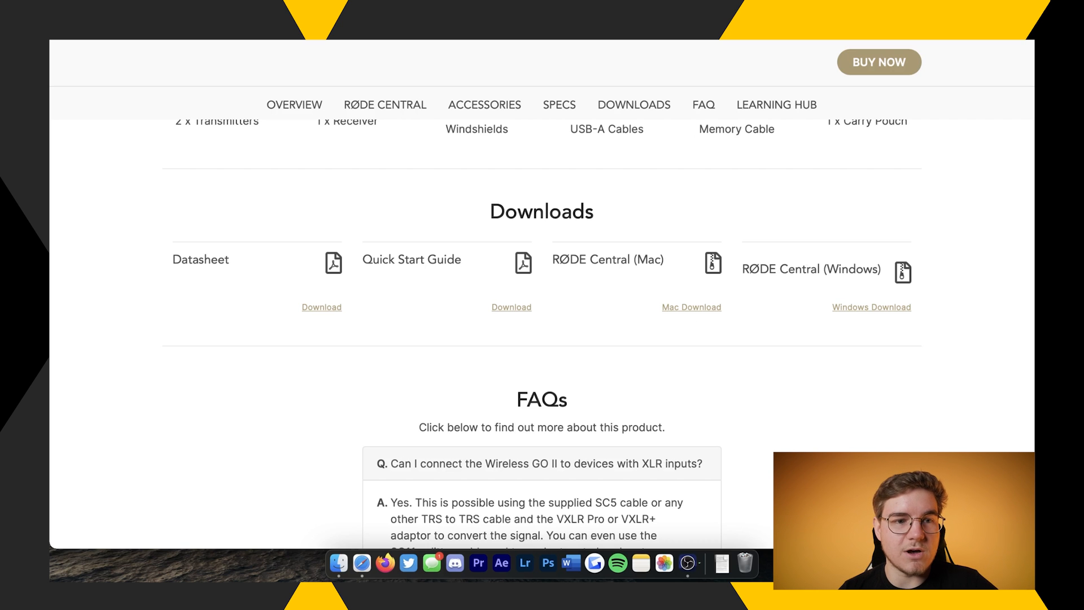
- Download RØDE Central for Mac to view the connected Wireless GO II RX settings
left_click(689, 562)
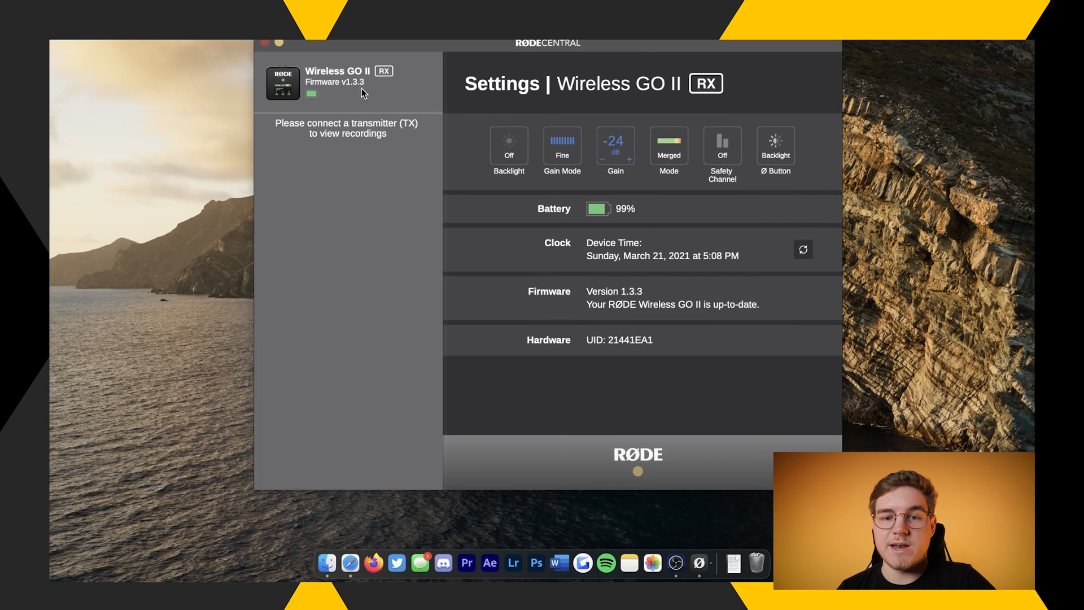
mouse_move(346, 200)
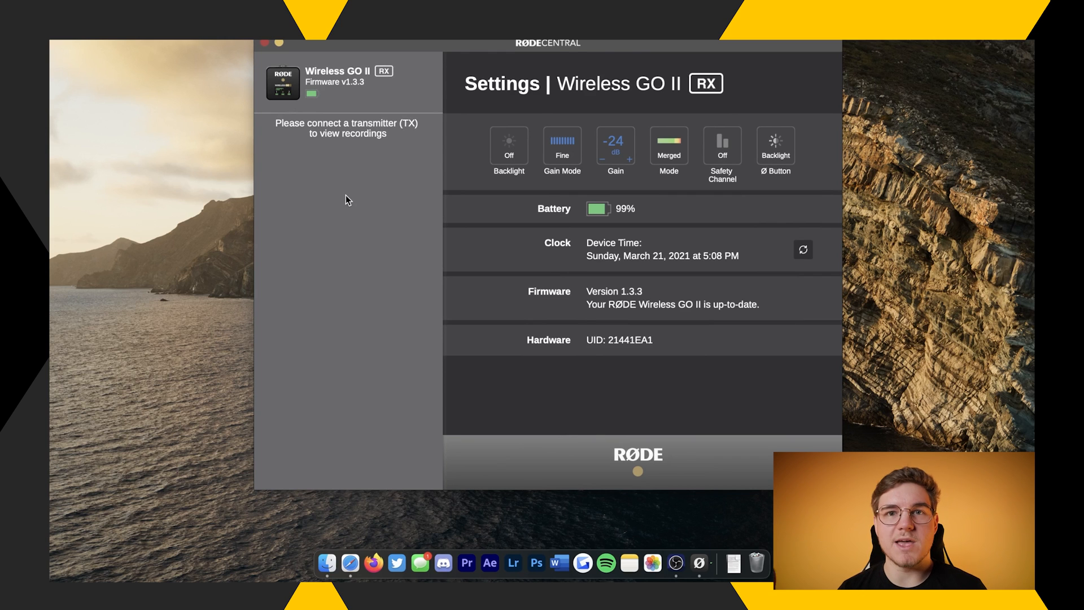
mouse_move(510, 281)
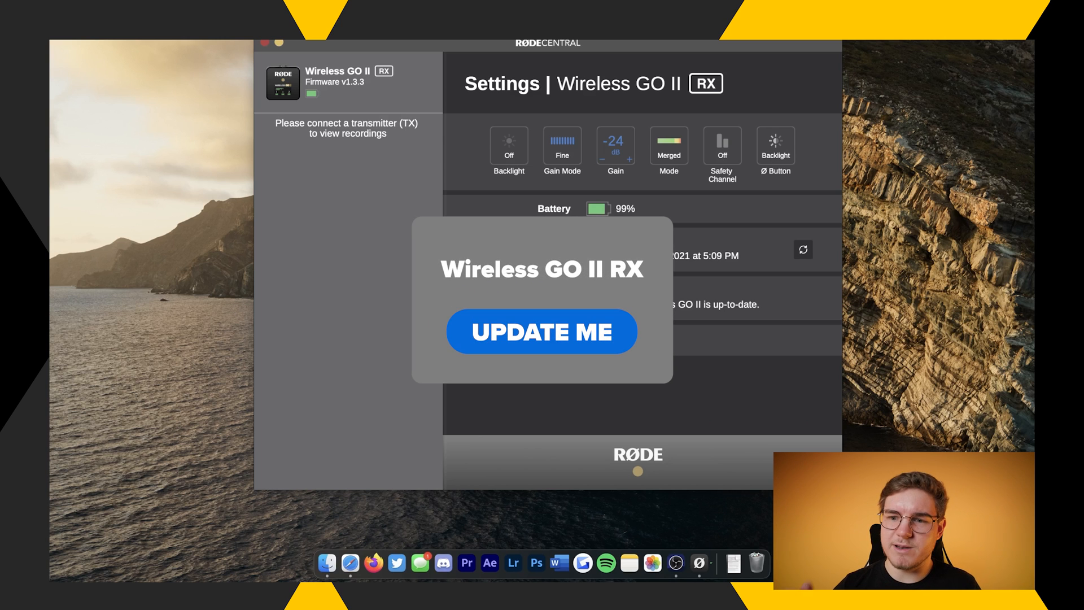
- Run the Wireless GO II RX firmware update and dismiss the Complete! notice
left_click(541, 331)
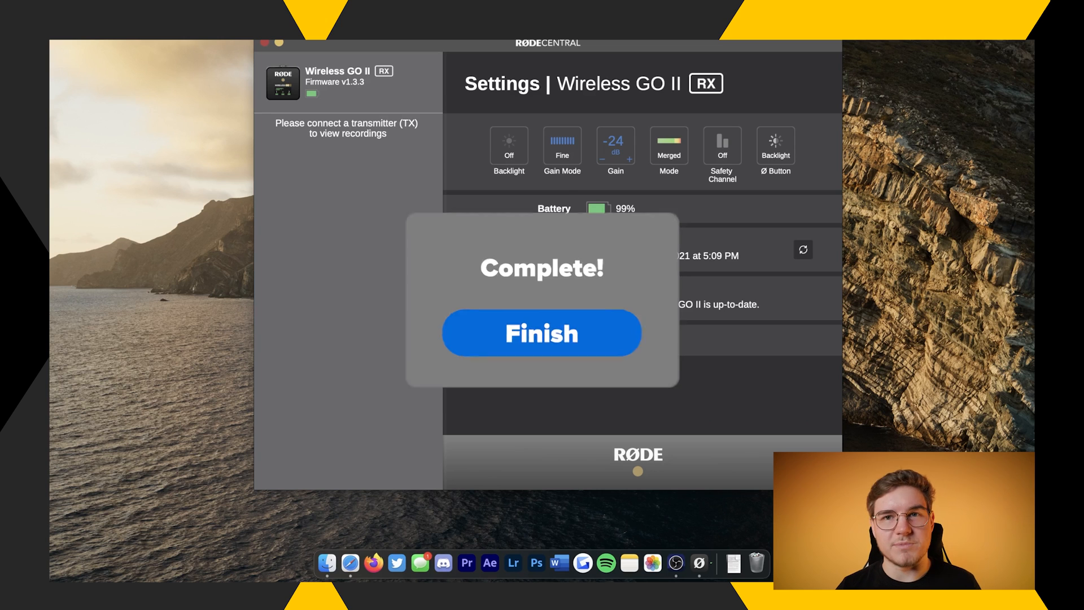
left_click(542, 333)
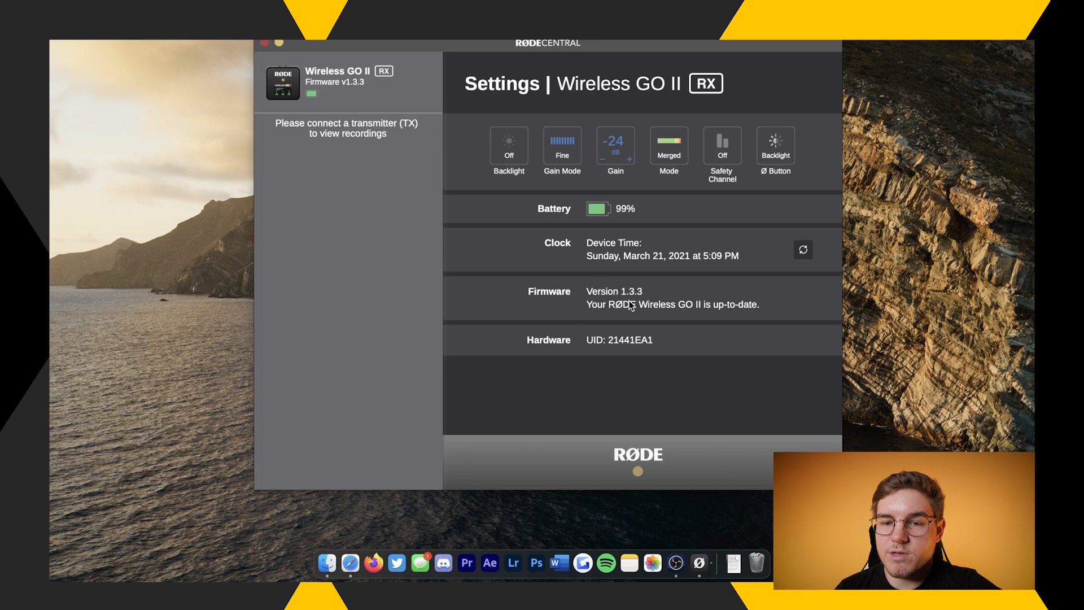
mouse_move(520, 123)
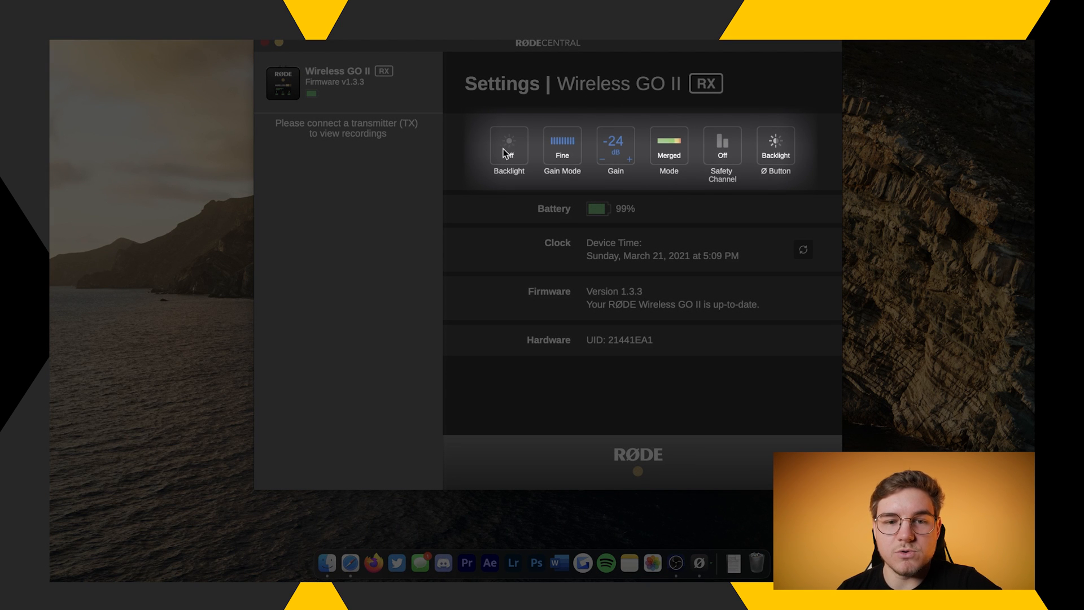
left_click(508, 146)
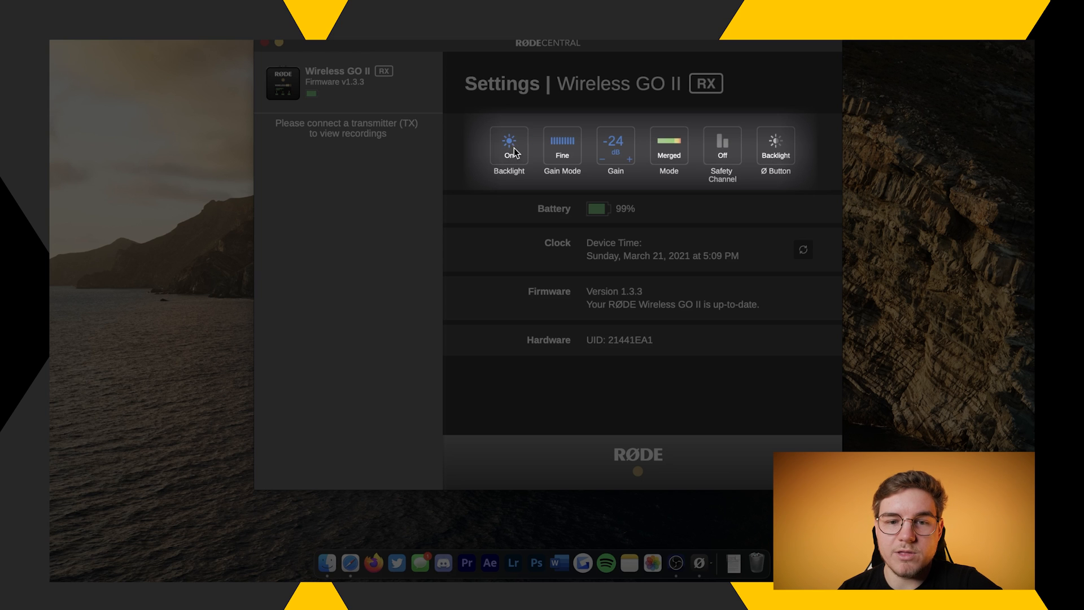
left_click(509, 146)
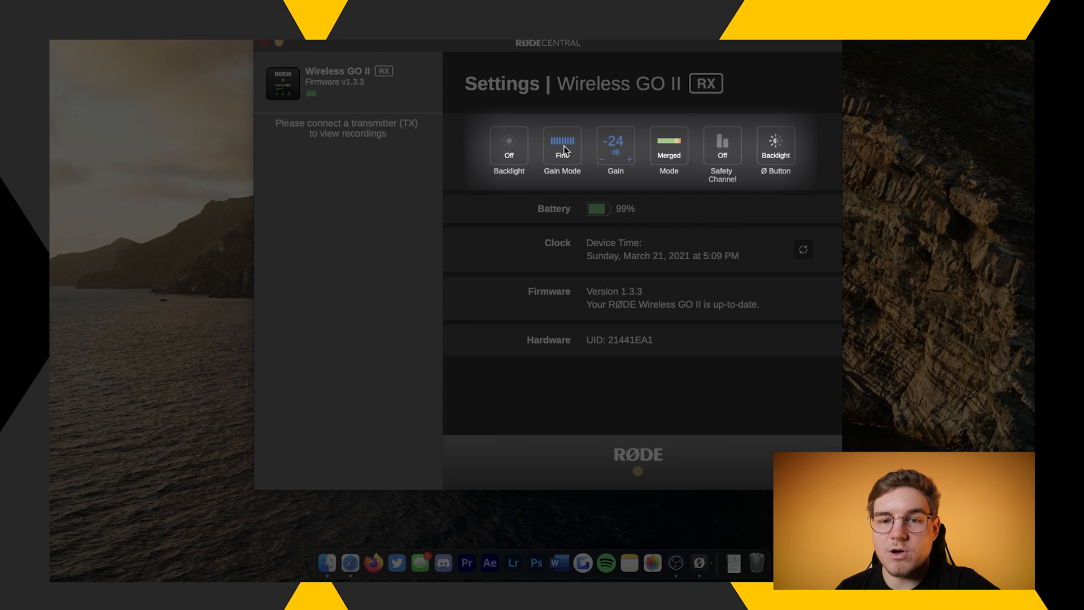
left_click(562, 146)
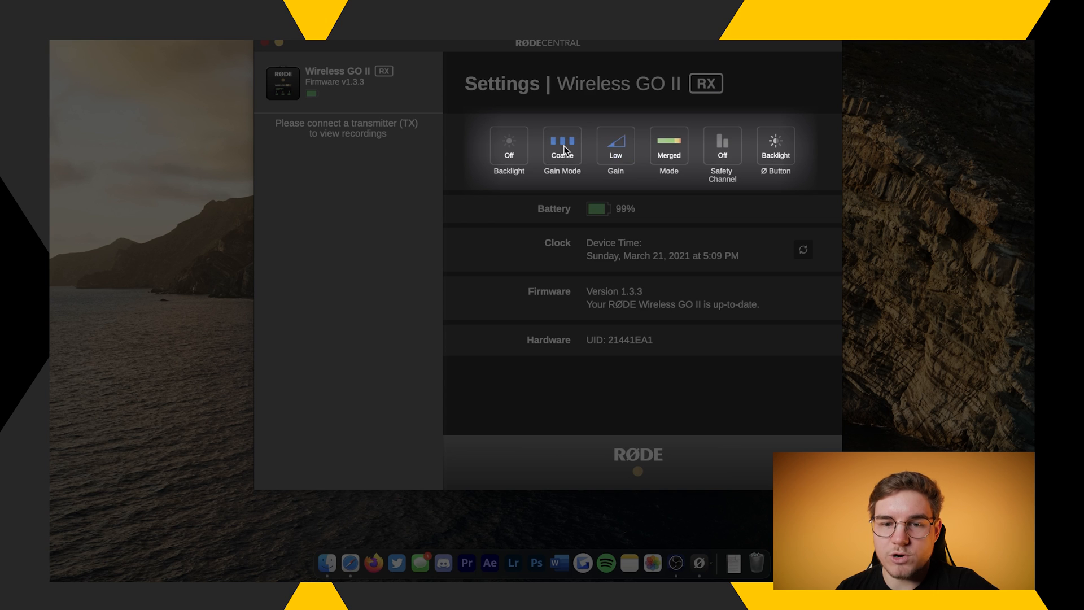
mouse_move(626, 150)
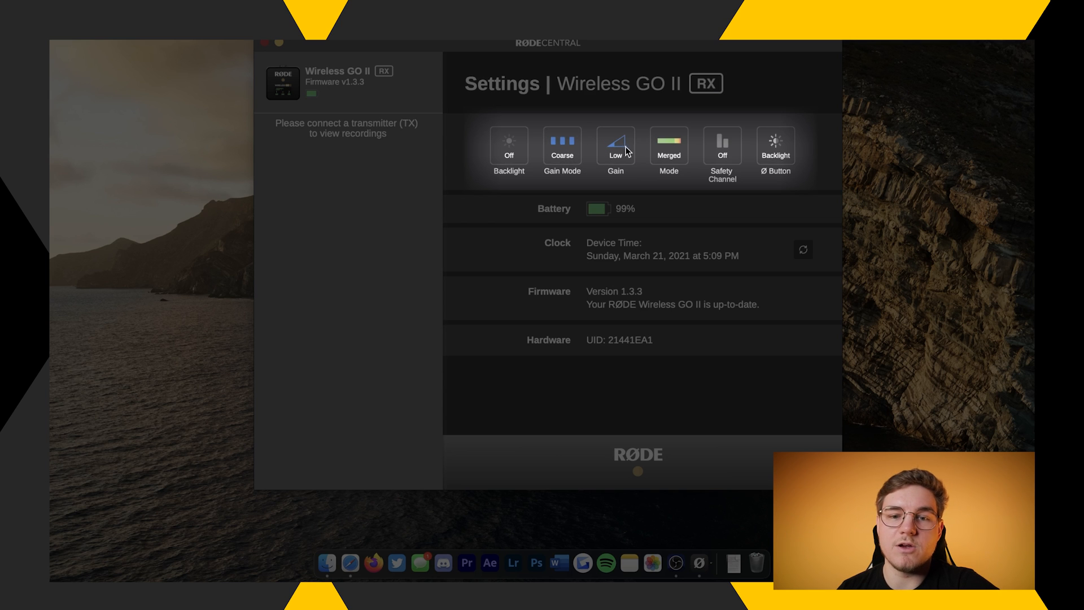
left_click(615, 146)
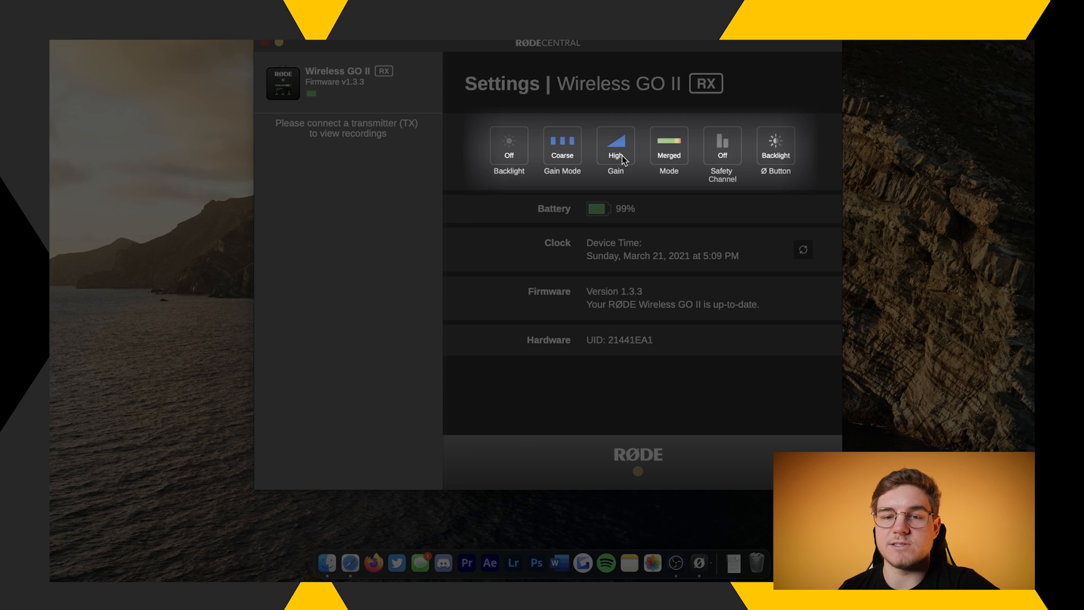
left_click(615, 146)
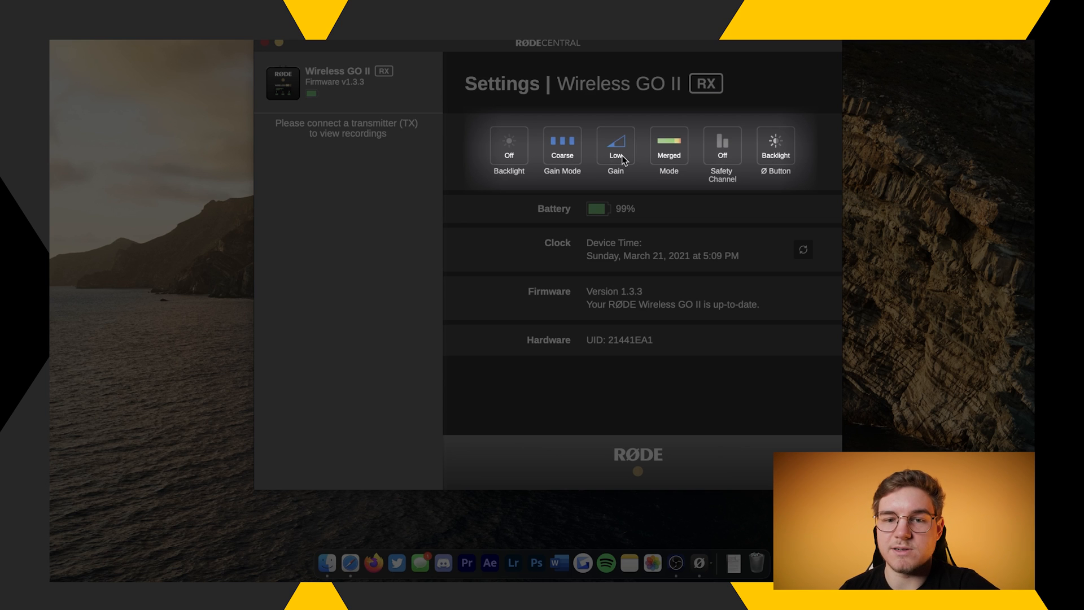
left_click(562, 146)
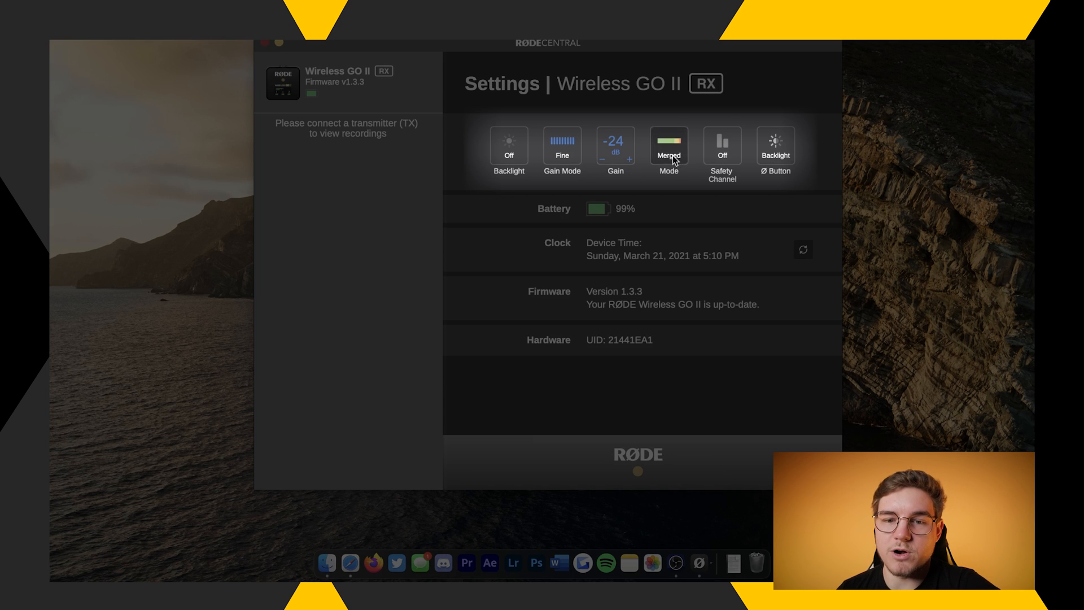
- Toggle Mode between Split and Merged and Safety Channel on and off, ending Merged with Safety off
left_click(668, 146)
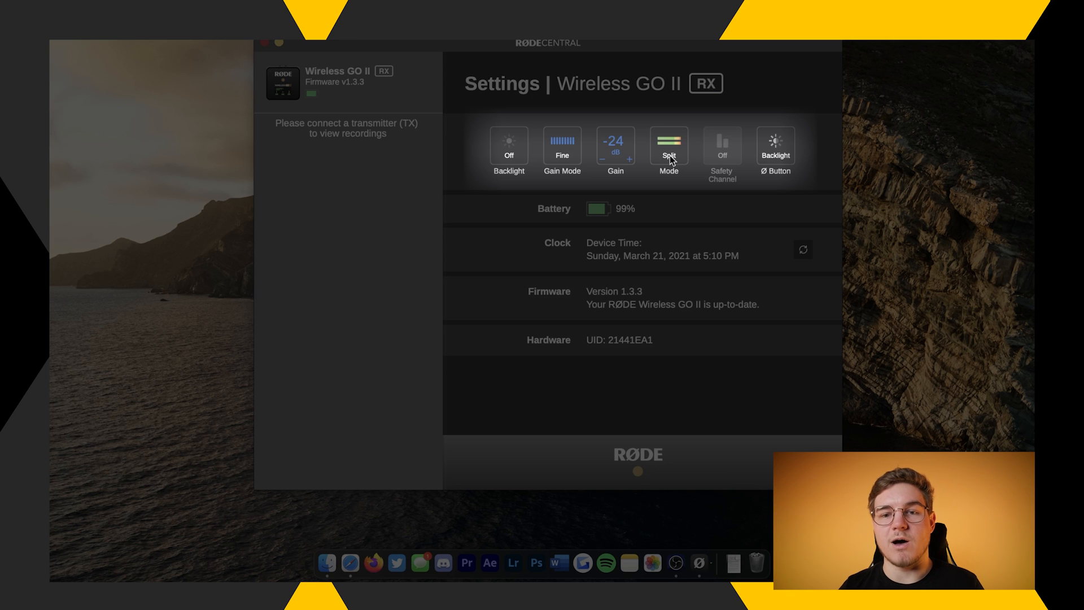
left_click(669, 146)
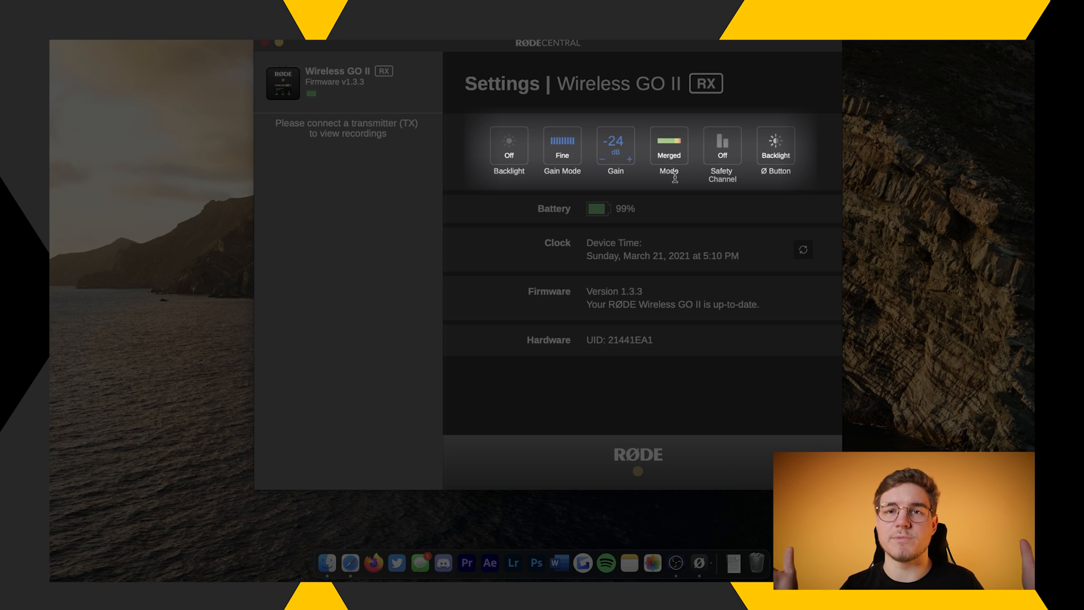
mouse_move(738, 155)
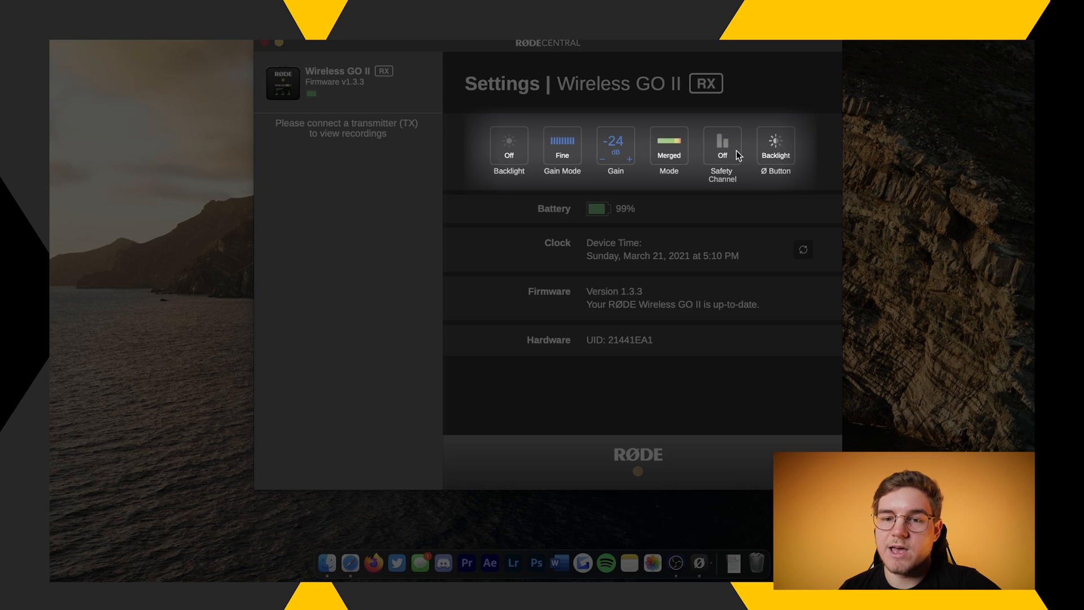
mouse_move(728, 149)
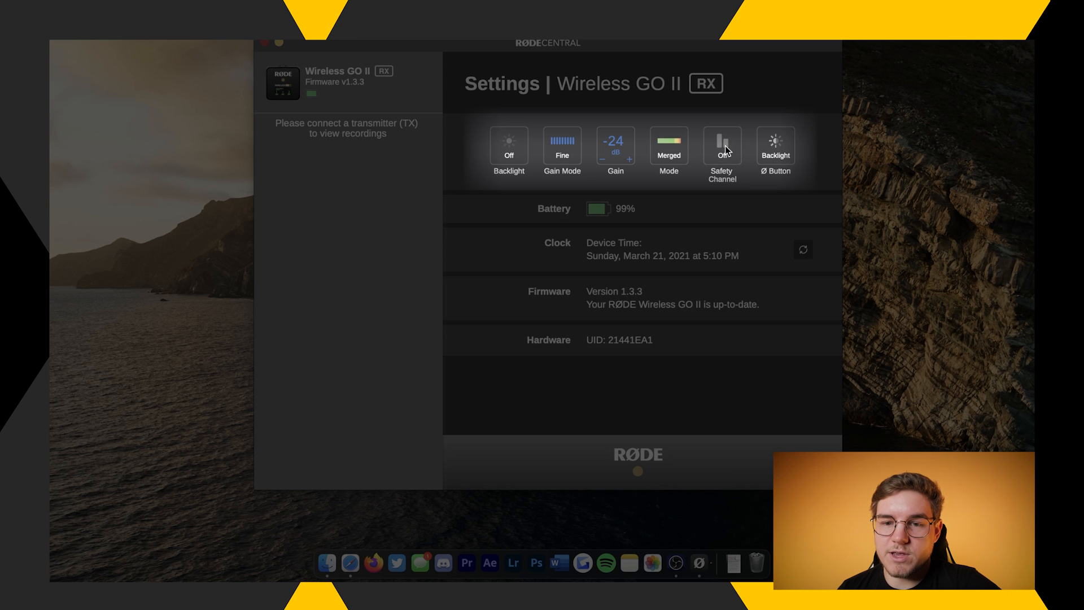
left_click(722, 145)
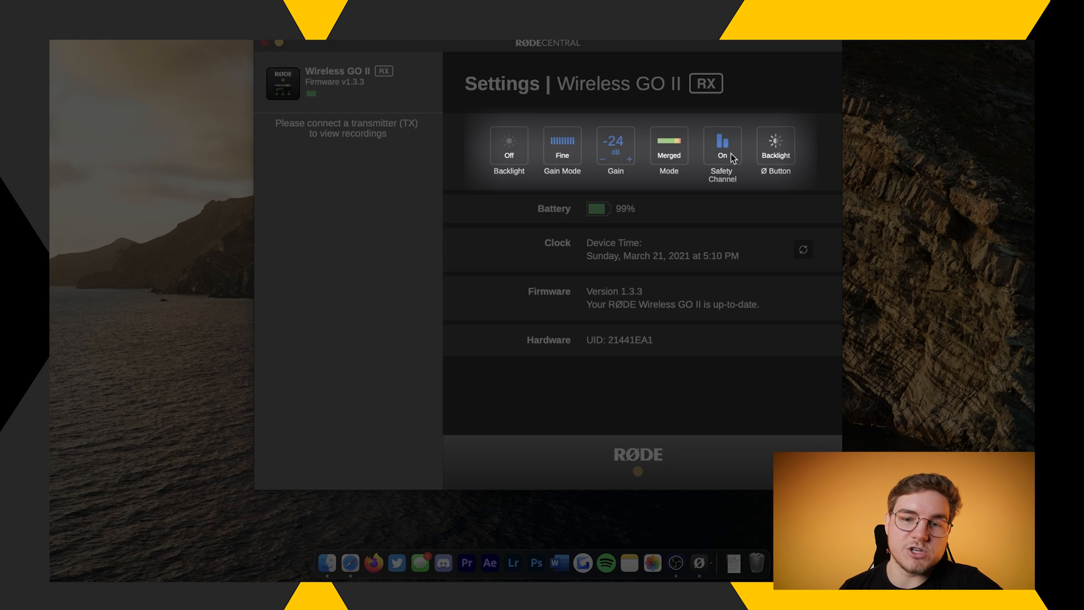
left_click(722, 146)
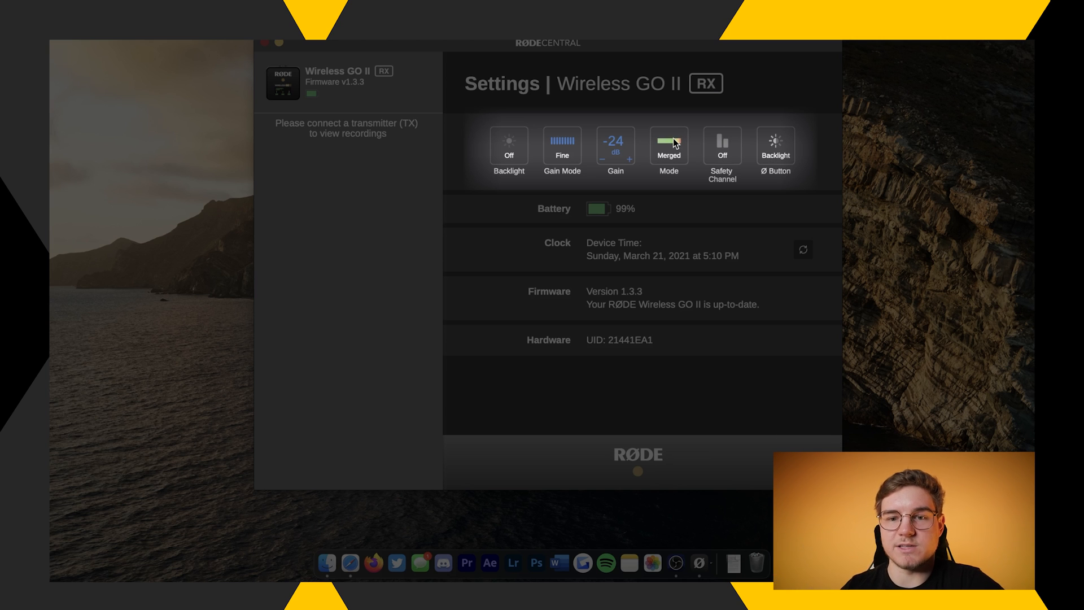
left_click(668, 146)
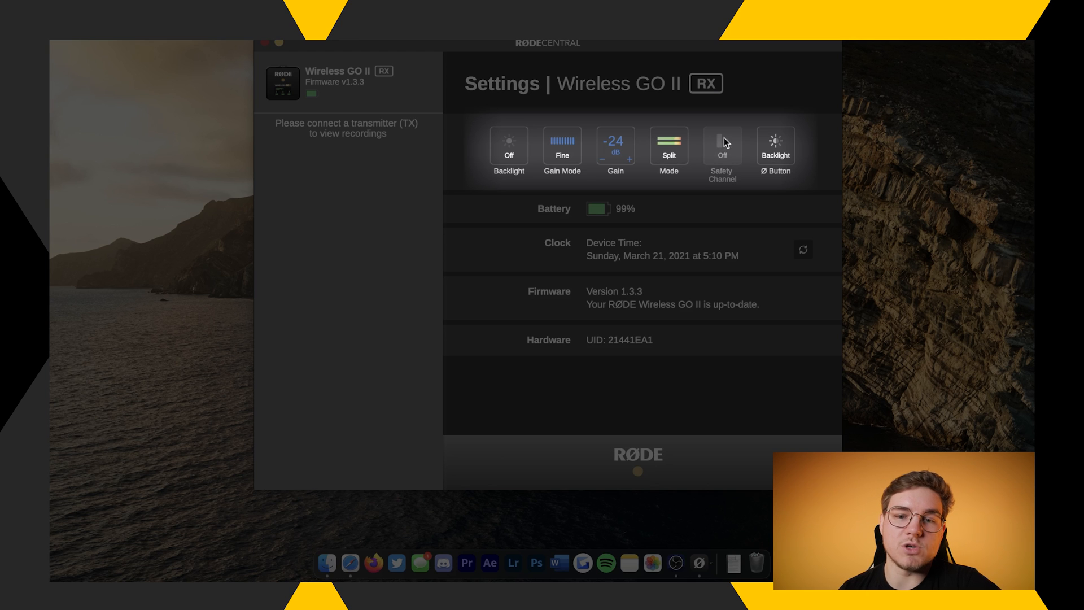
left_click(668, 145)
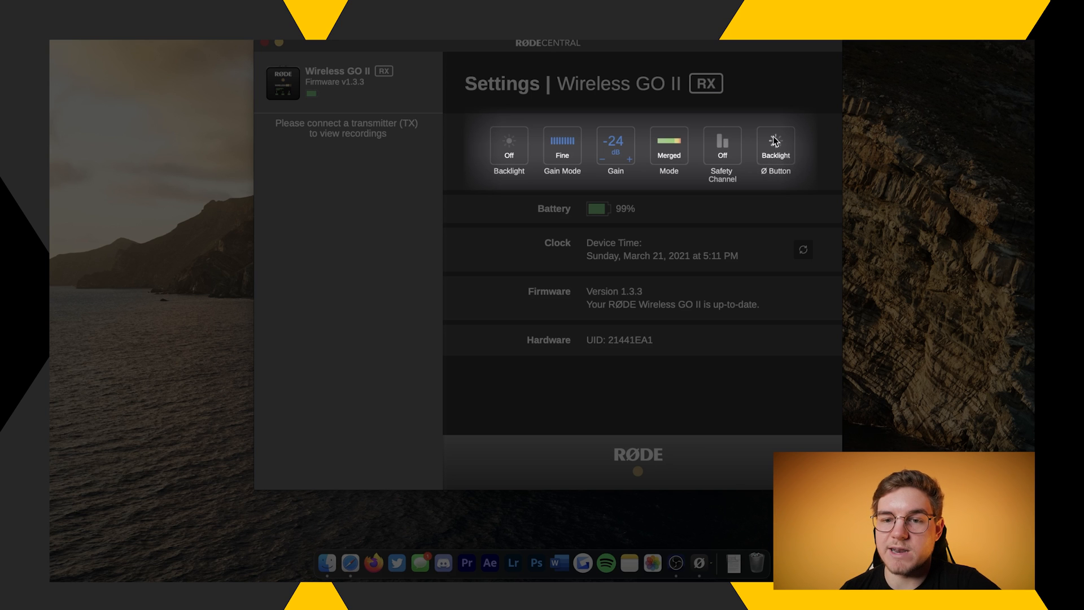
- Review the receiver's Battery, Clock, Firmware and Hardware rows while connecting the TX unit
left_click(775, 144)
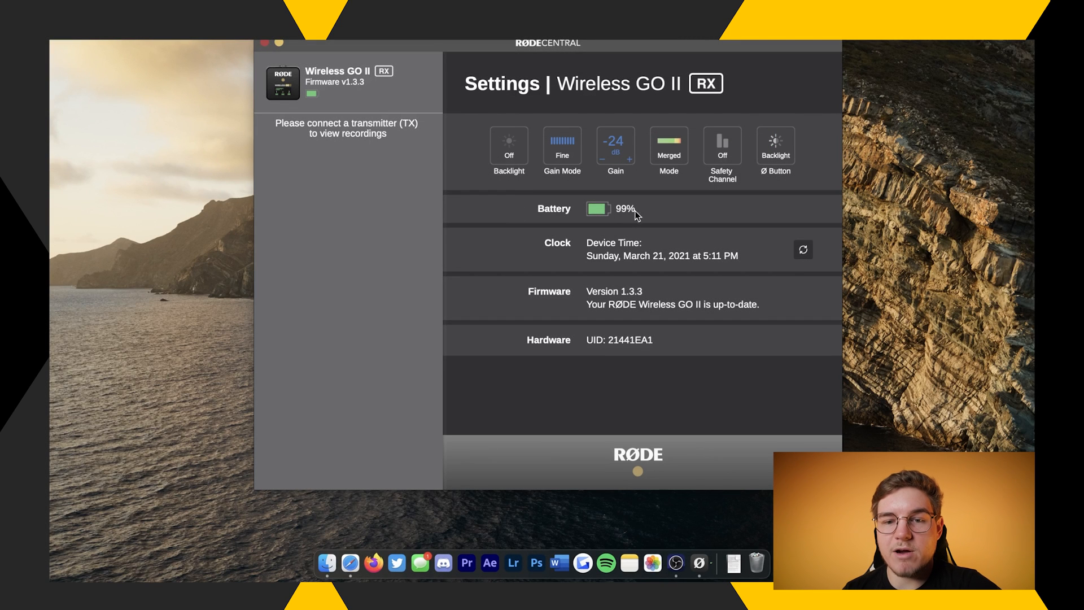
mouse_move(560, 242)
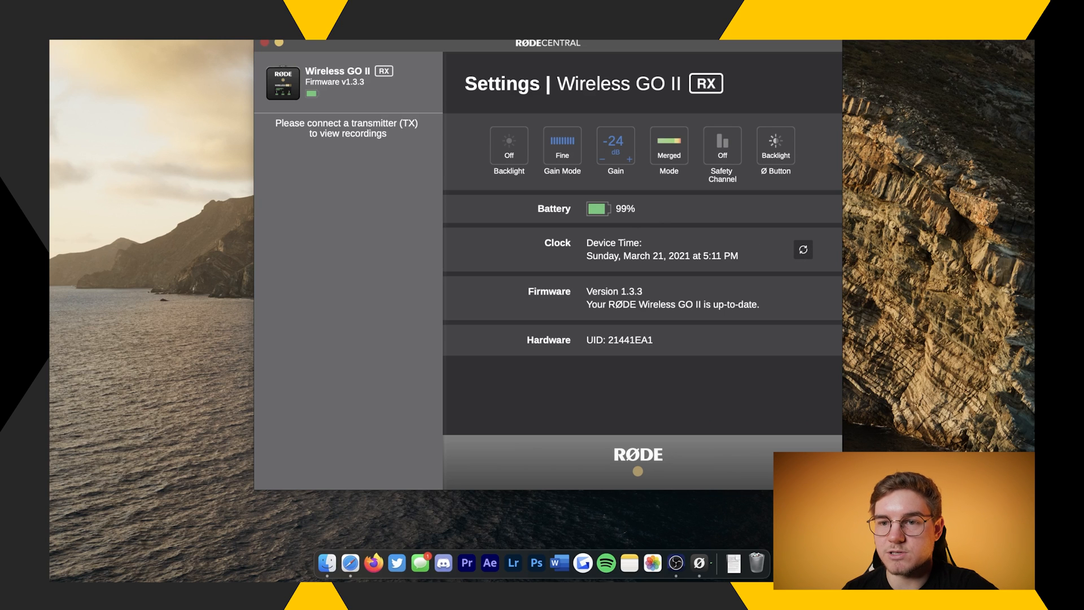
mouse_move(609, 307)
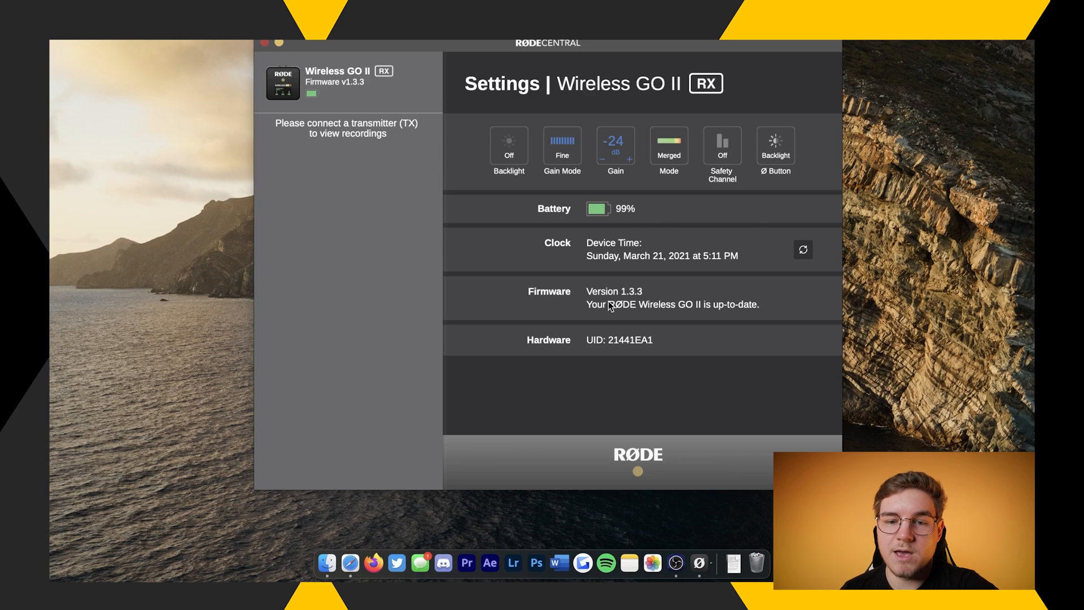
mouse_move(627, 345)
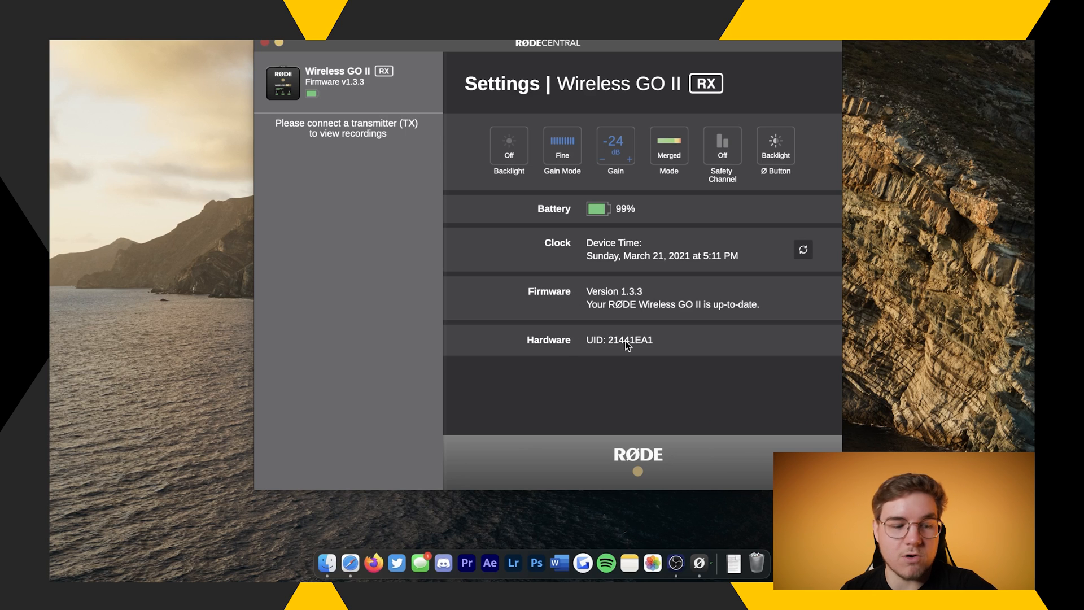
mouse_move(286, 83)
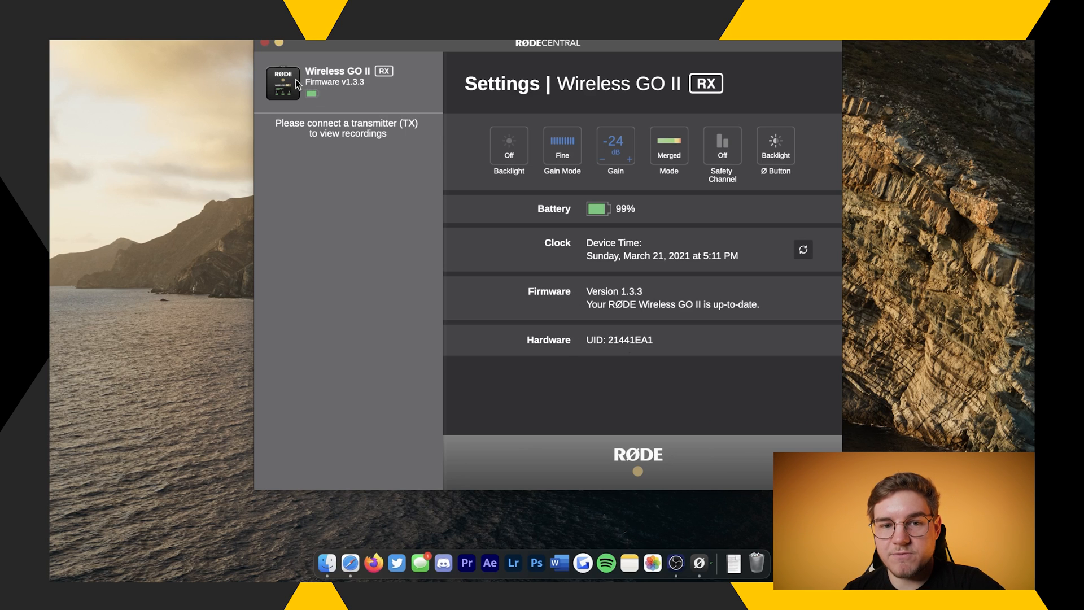
mouse_move(590, 223)
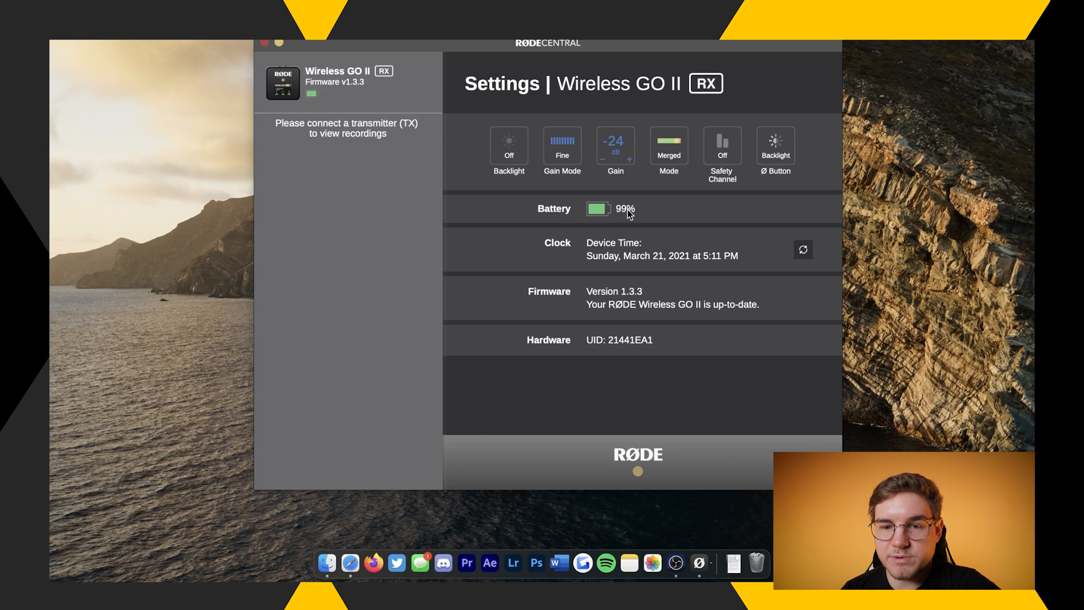
mouse_move(614, 213)
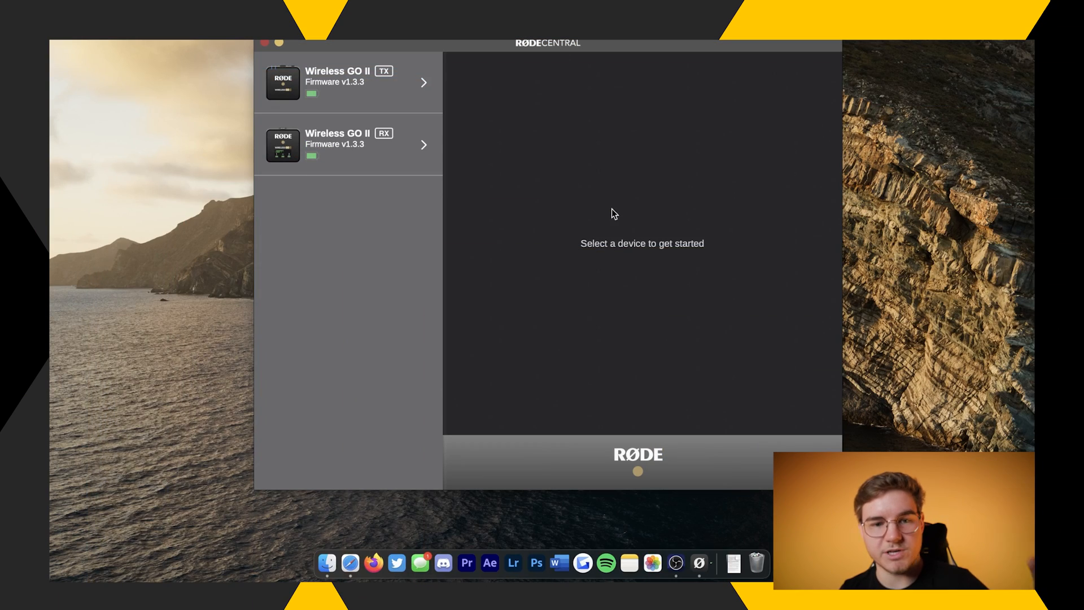
mouse_move(377, 84)
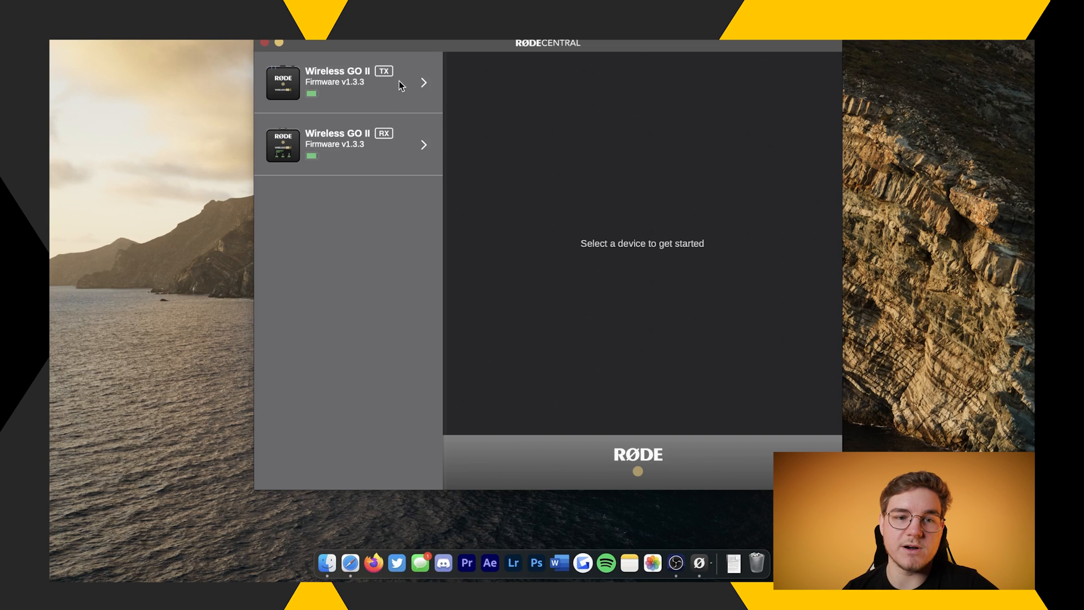
- Open the Wireless GO II TX recordings page, which shows no recordings
left_click(345, 83)
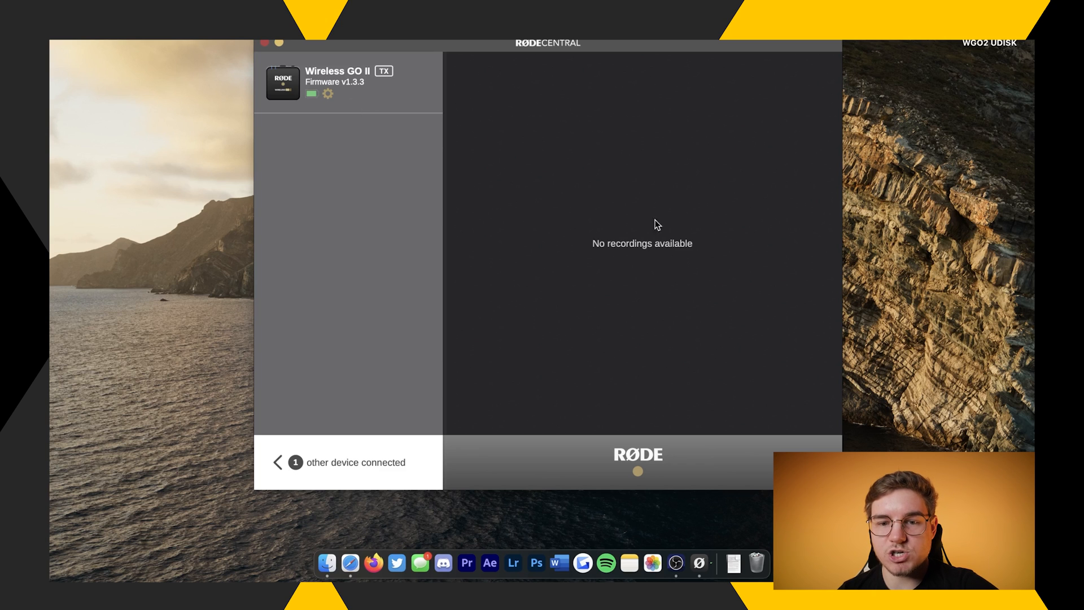
mouse_move(371, 131)
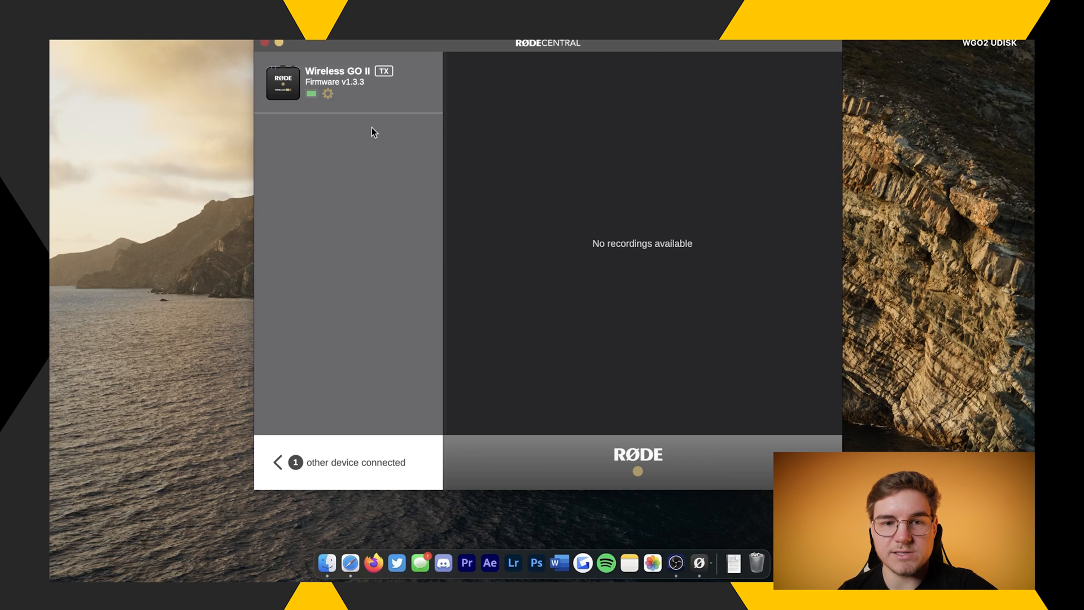
mouse_move(476, 218)
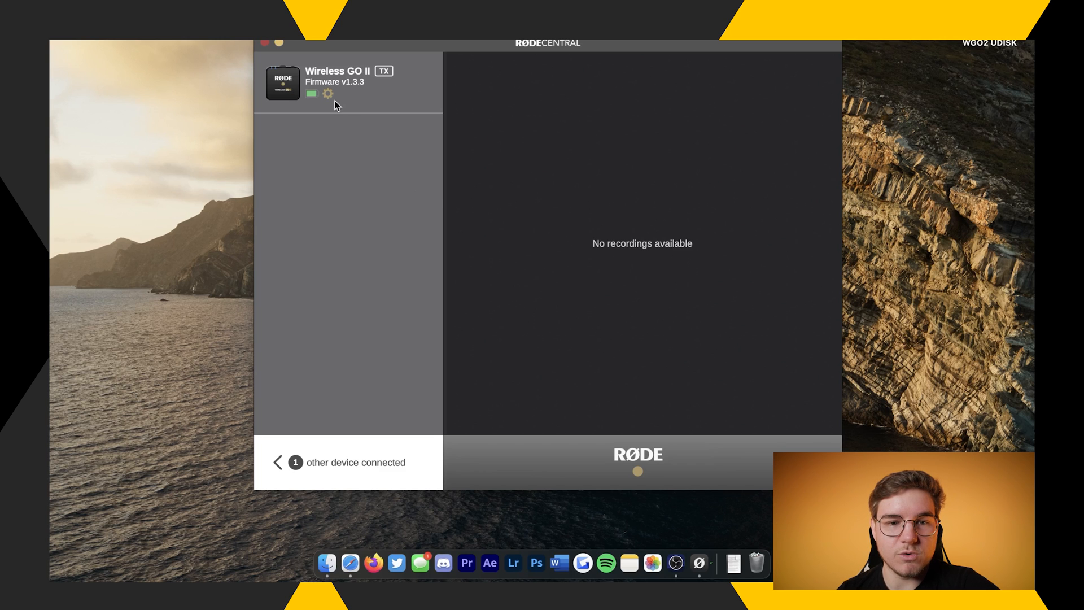
- Open the Wireless GO II TX Settings page showing 99% battery and broadcast-quality recording
left_click(327, 93)
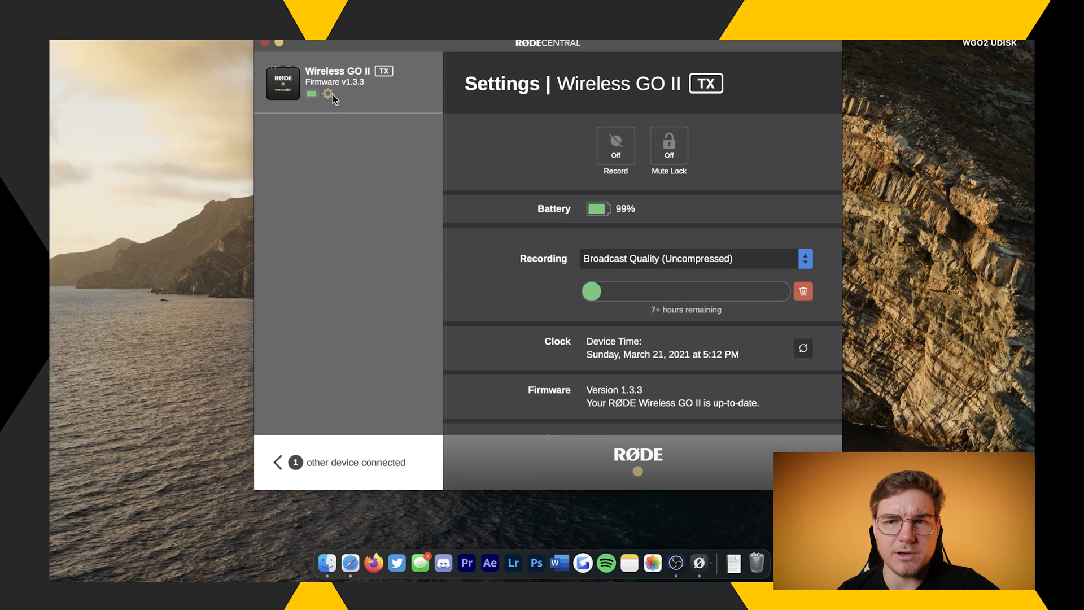
mouse_move(407, 122)
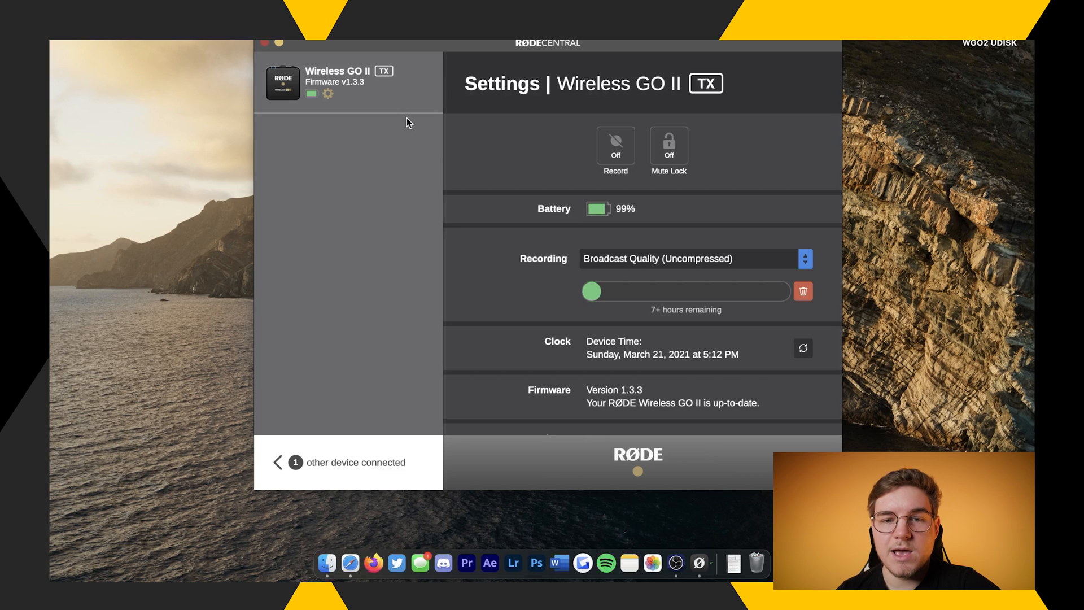
mouse_move(567, 114)
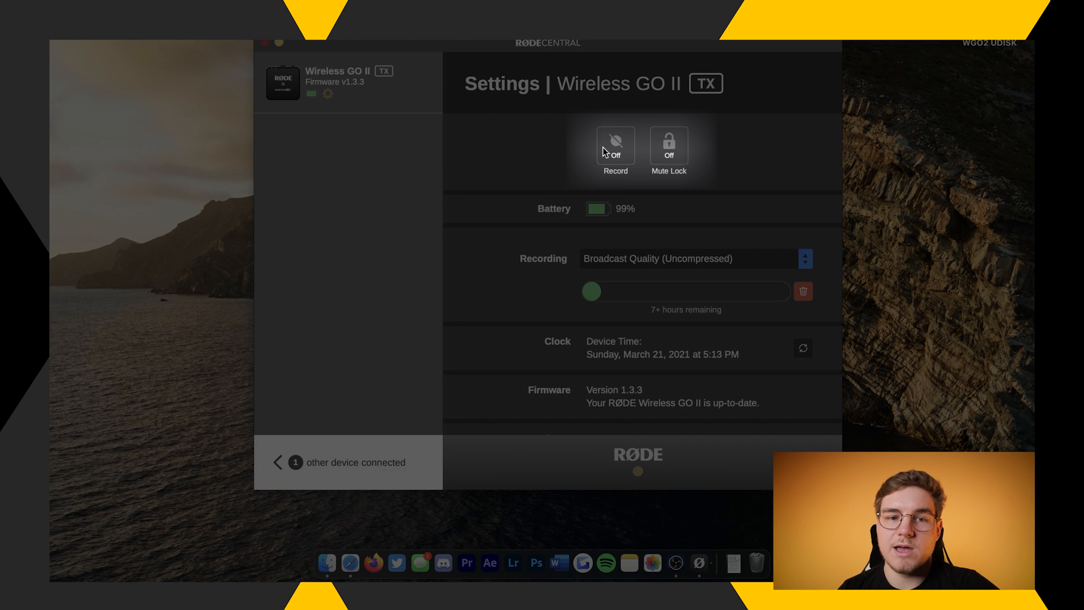
mouse_move(582, 148)
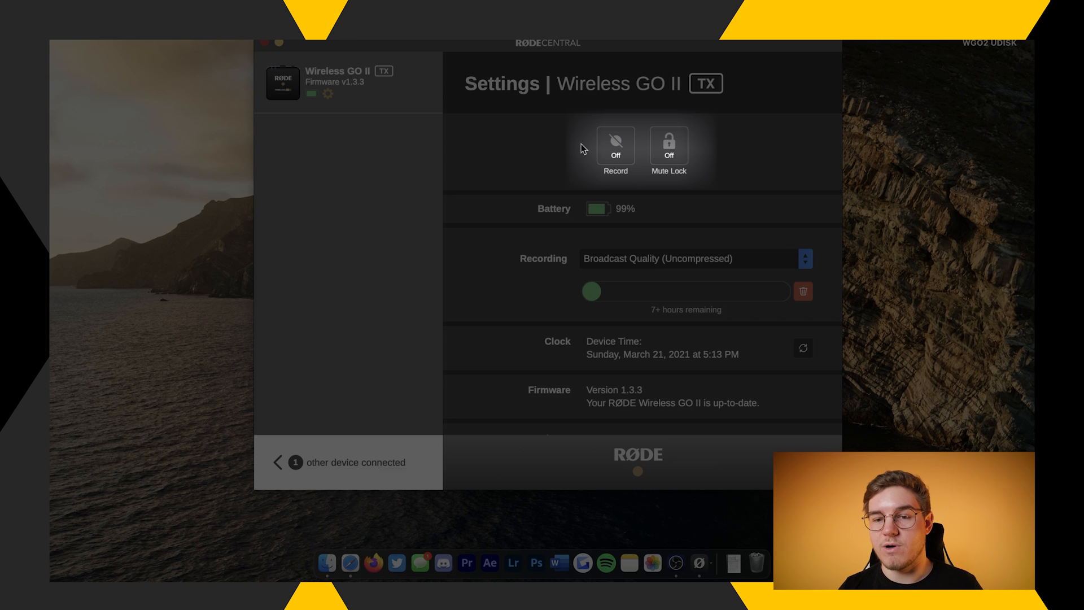
mouse_move(710, 252)
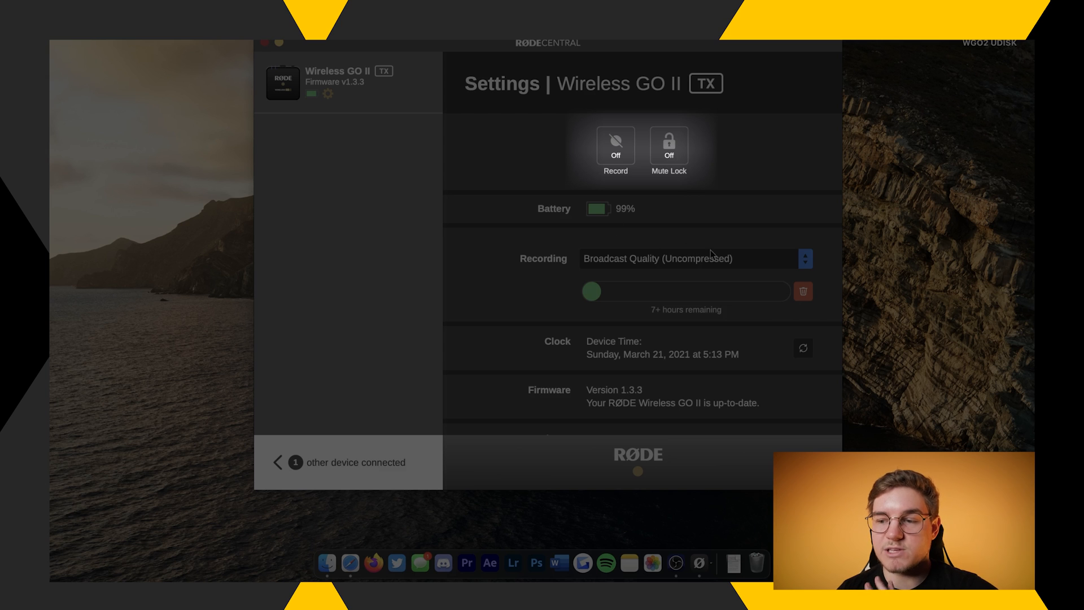
mouse_move(626, 140)
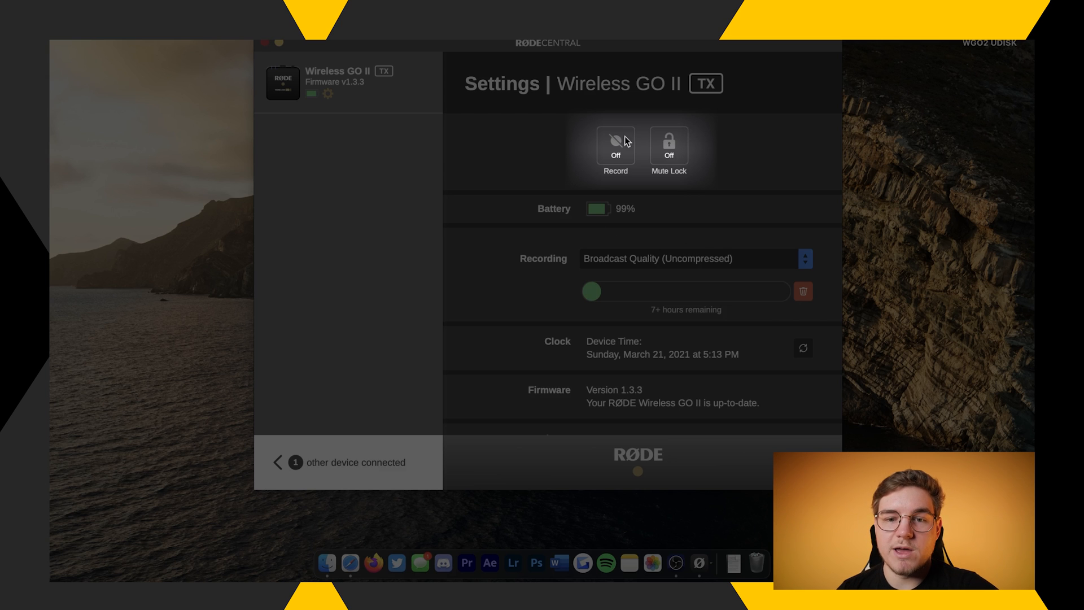
mouse_move(597, 152)
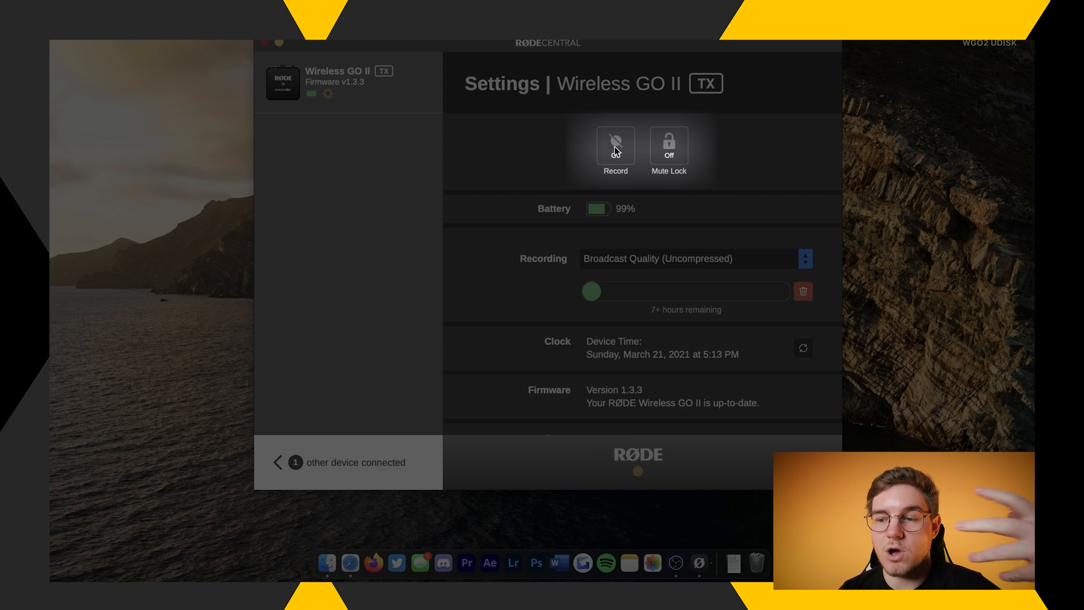
left_click(615, 145)
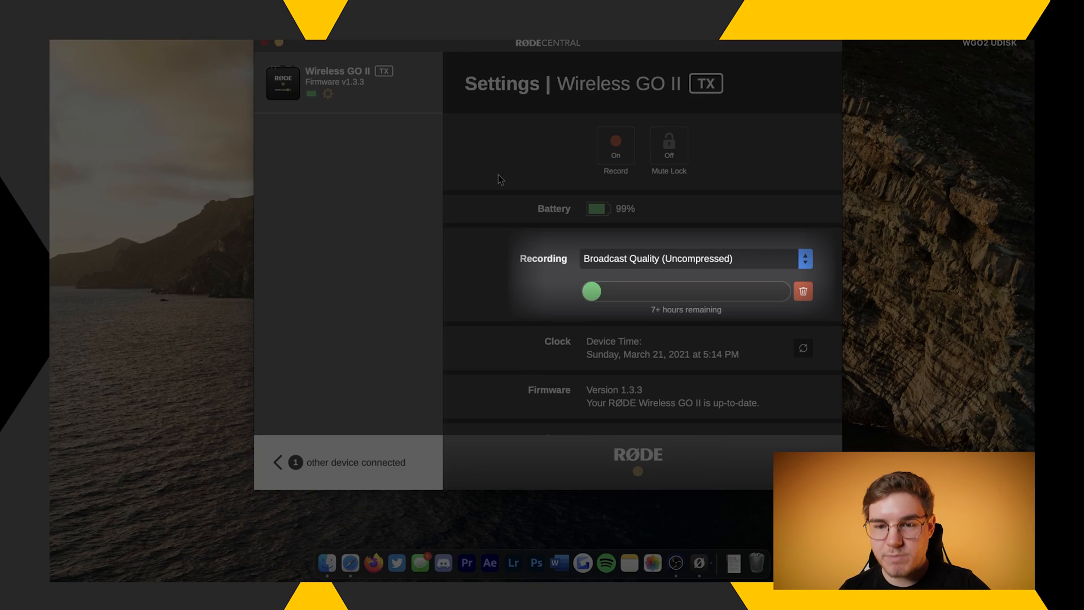
mouse_move(737, 261)
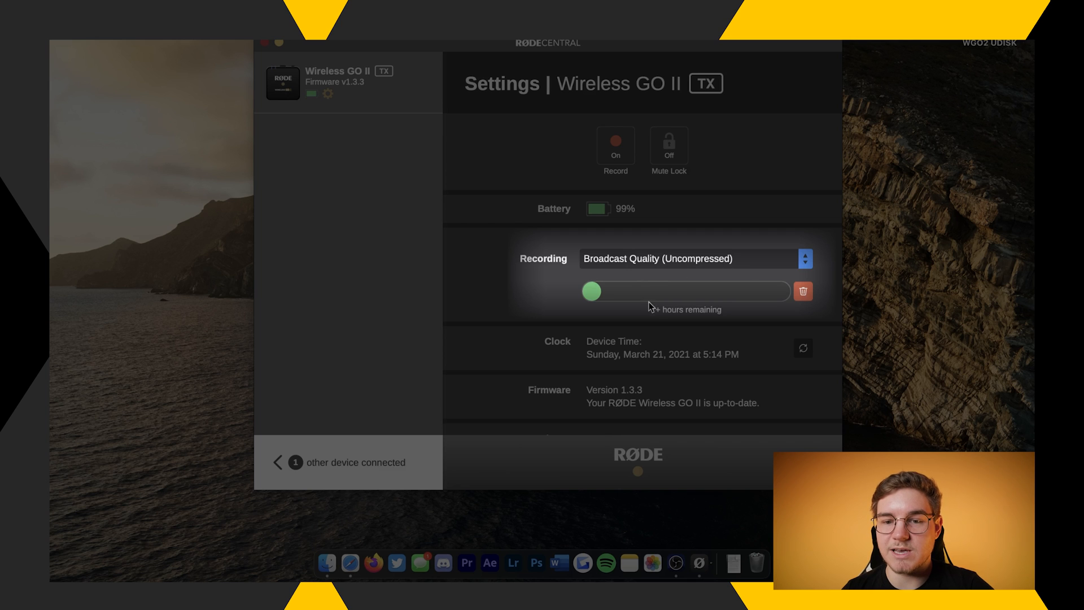
mouse_move(696, 263)
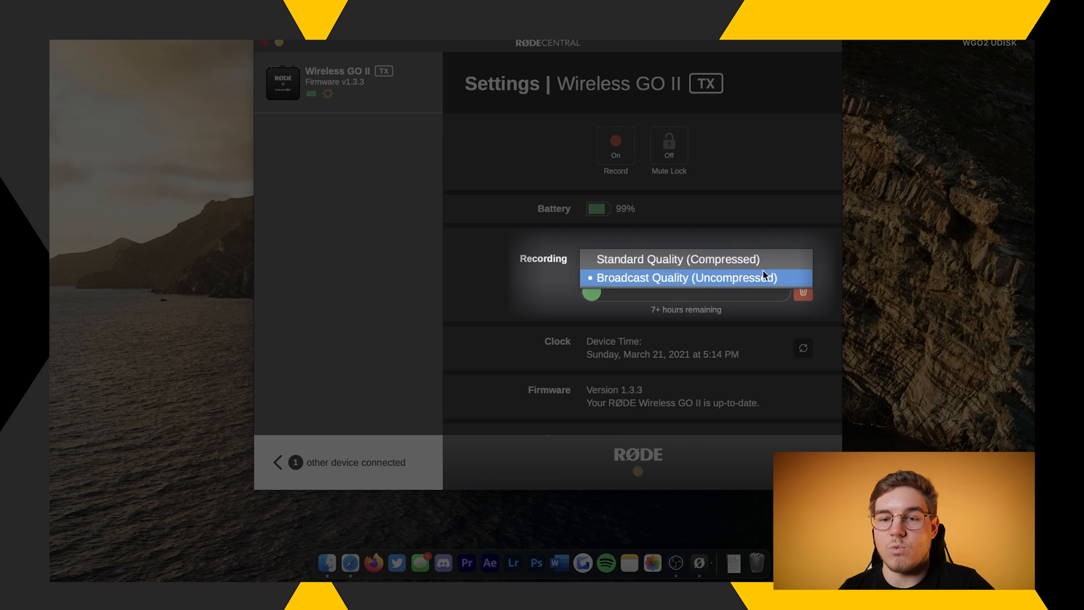
mouse_move(716, 261)
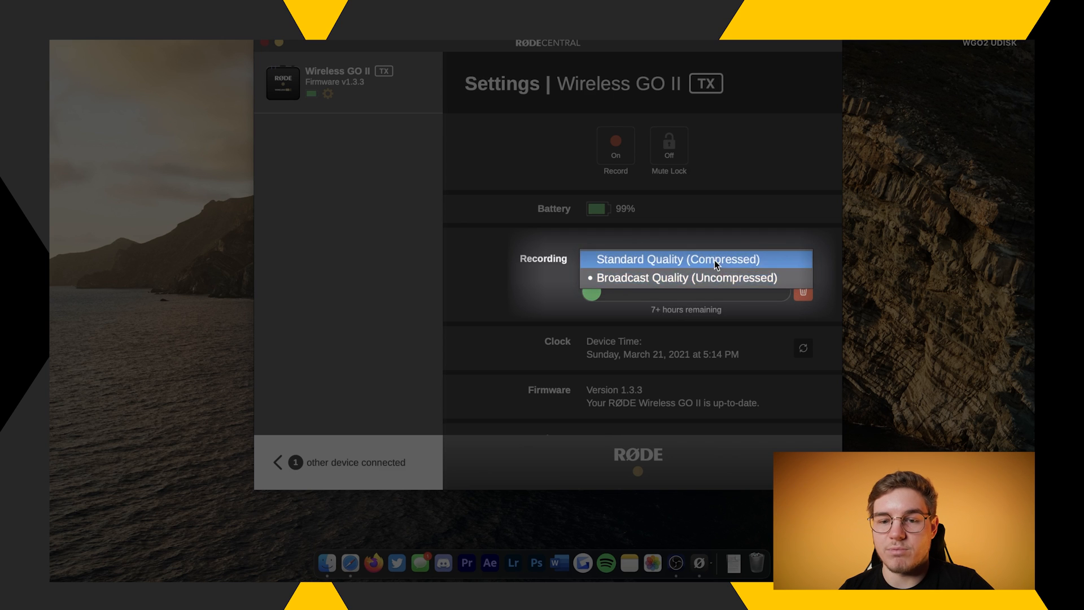
left_click(688, 259)
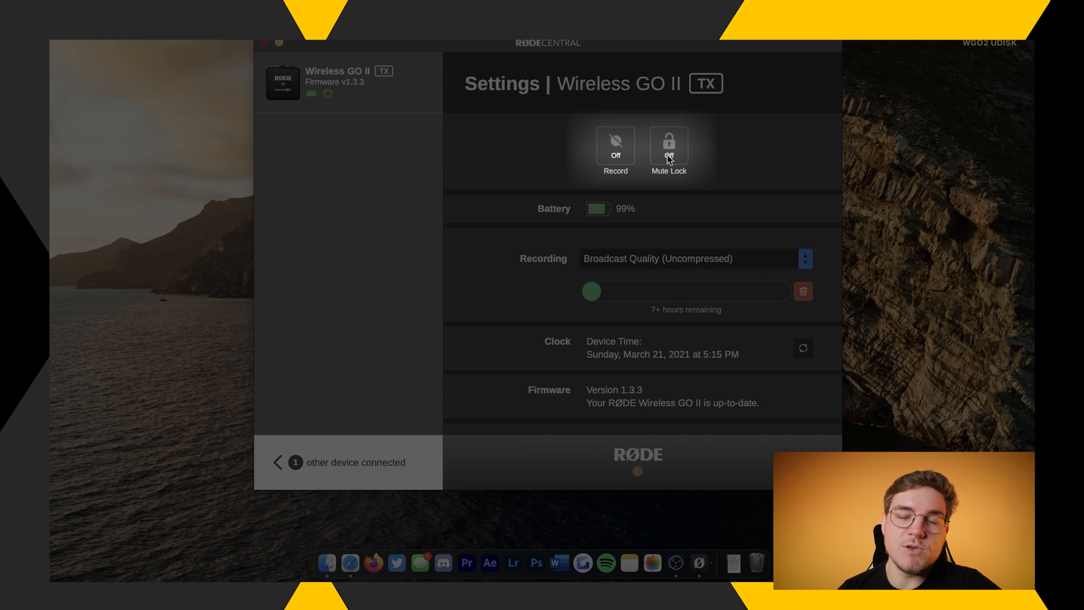
left_click(668, 145)
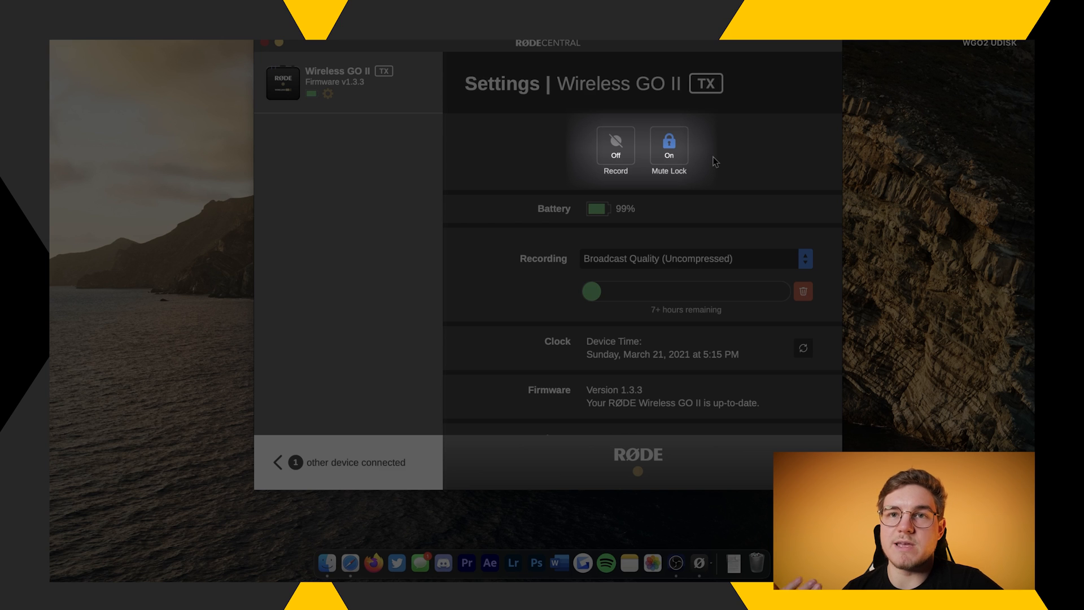
left_click(669, 145)
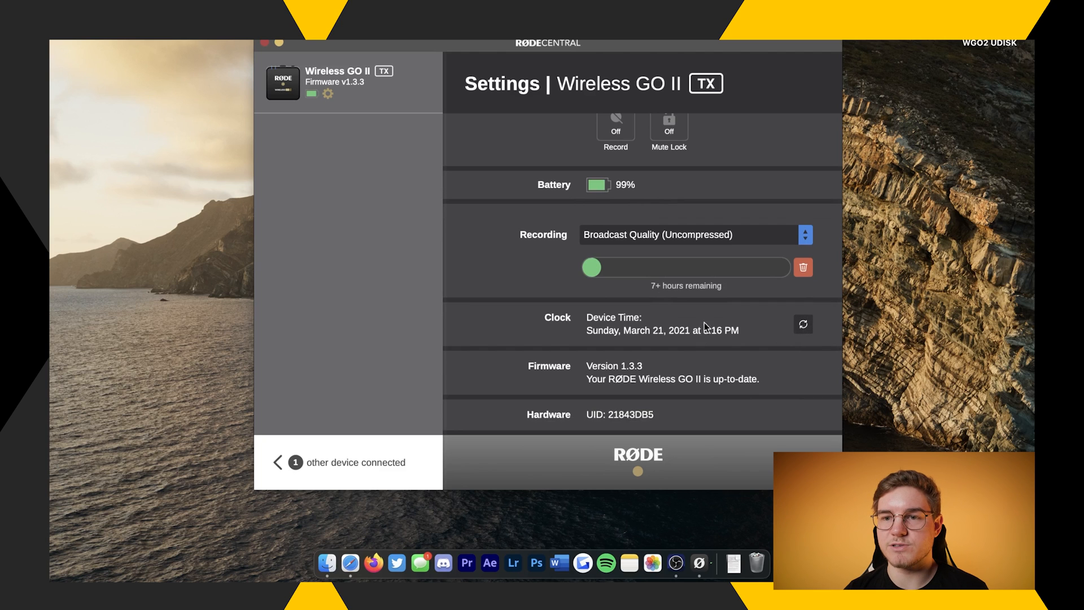
mouse_move(531, 389)
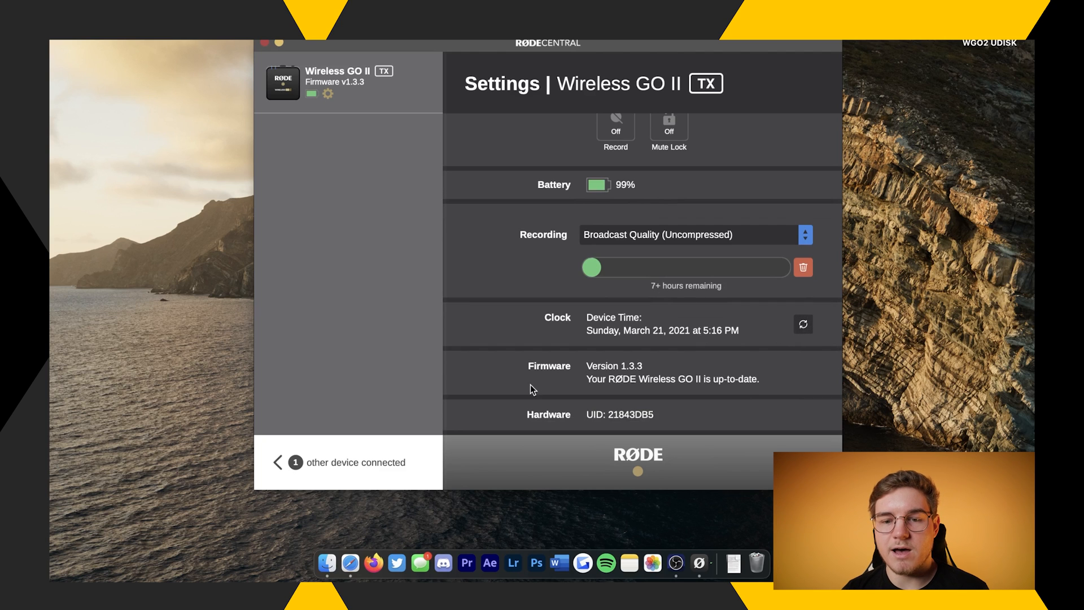
mouse_move(639, 370)
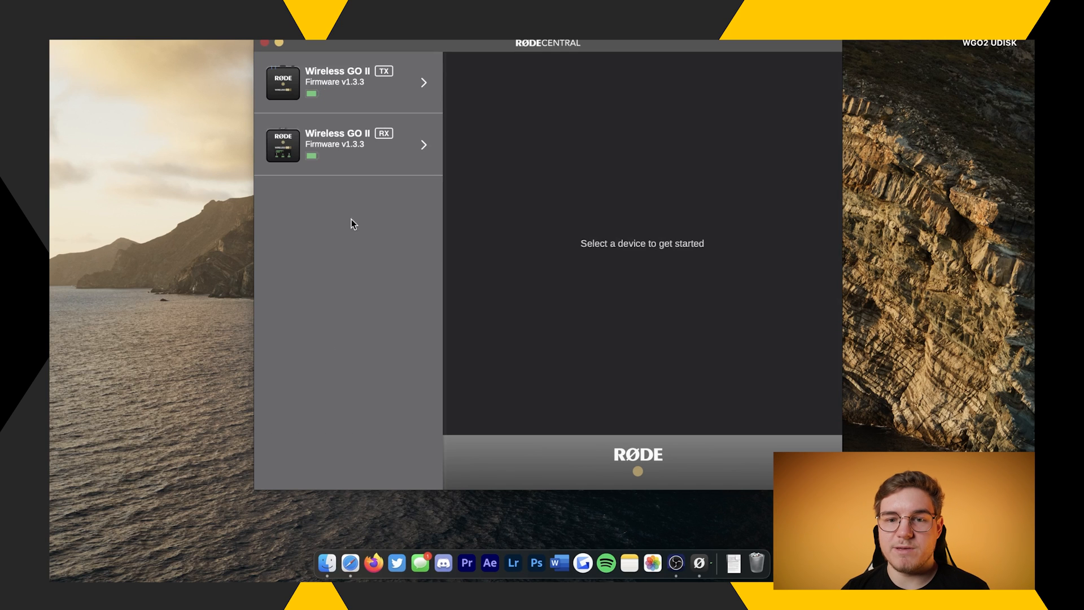
mouse_move(340, 237)
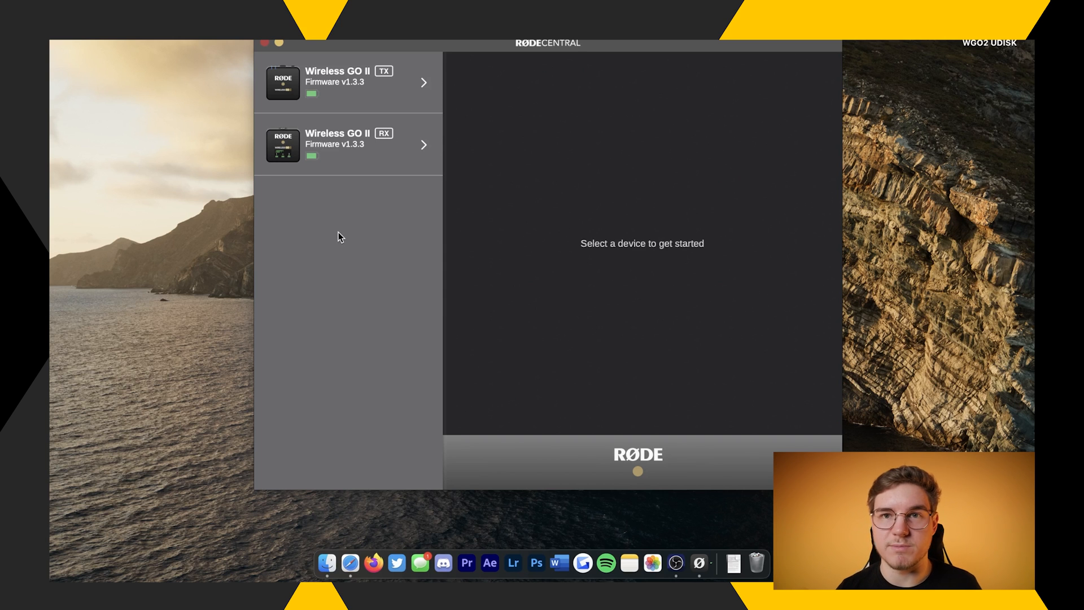
mouse_move(400, 147)
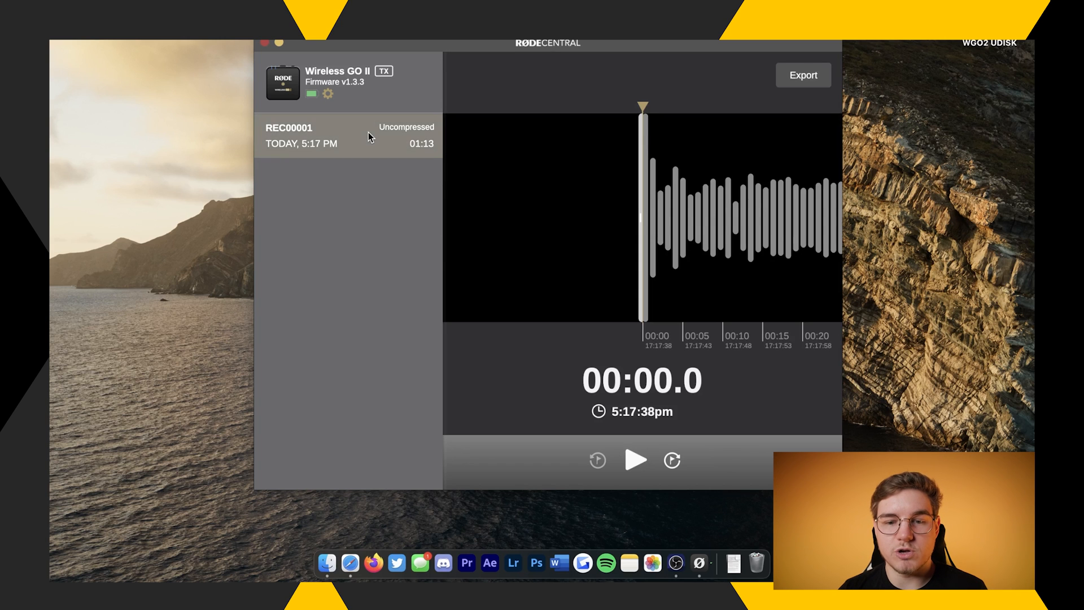
mouse_move(636, 466)
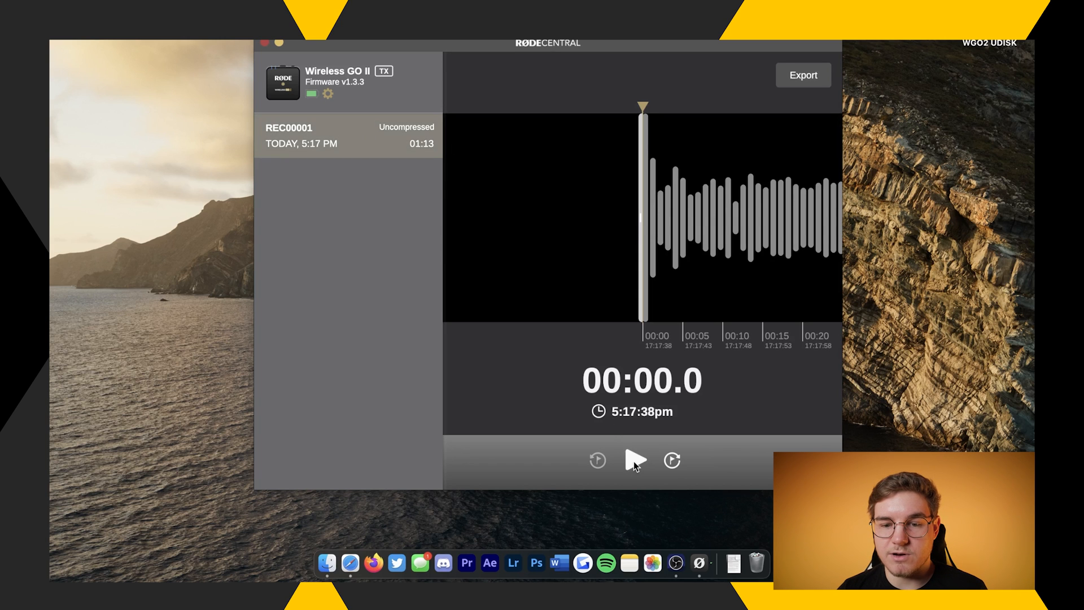
- Play REC00001 to 00:23.5, pause, and open its WAV 48 kHz 32-bit float export options
left_click(636, 460)
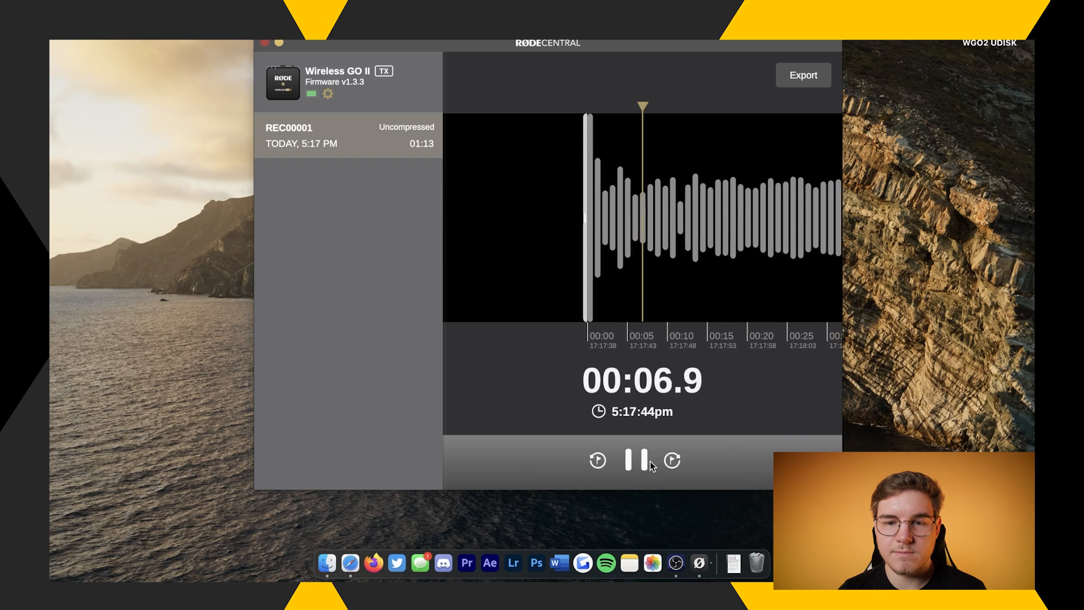
left_click(635, 460)
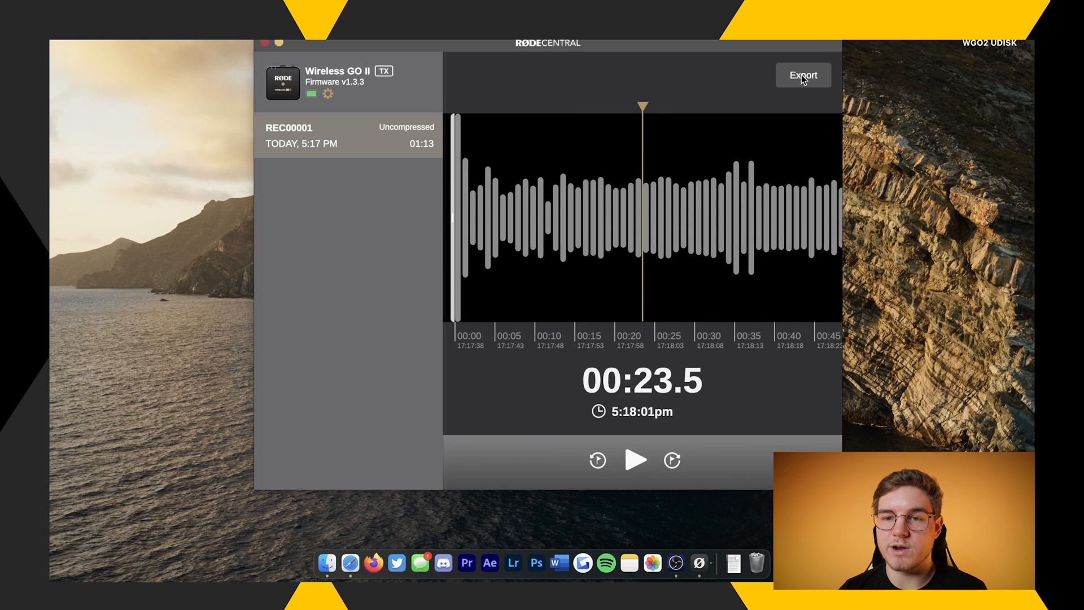
left_click(803, 76)
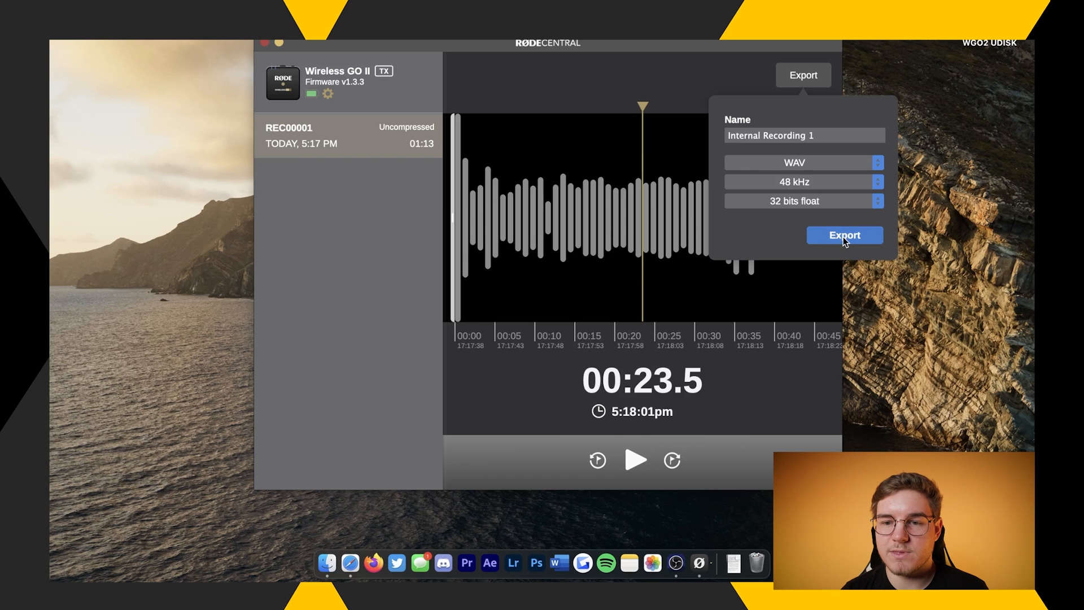
- Export 'Internal Recording 1.wav' to the Desktop and dismiss the Export complete message
left_click(845, 234)
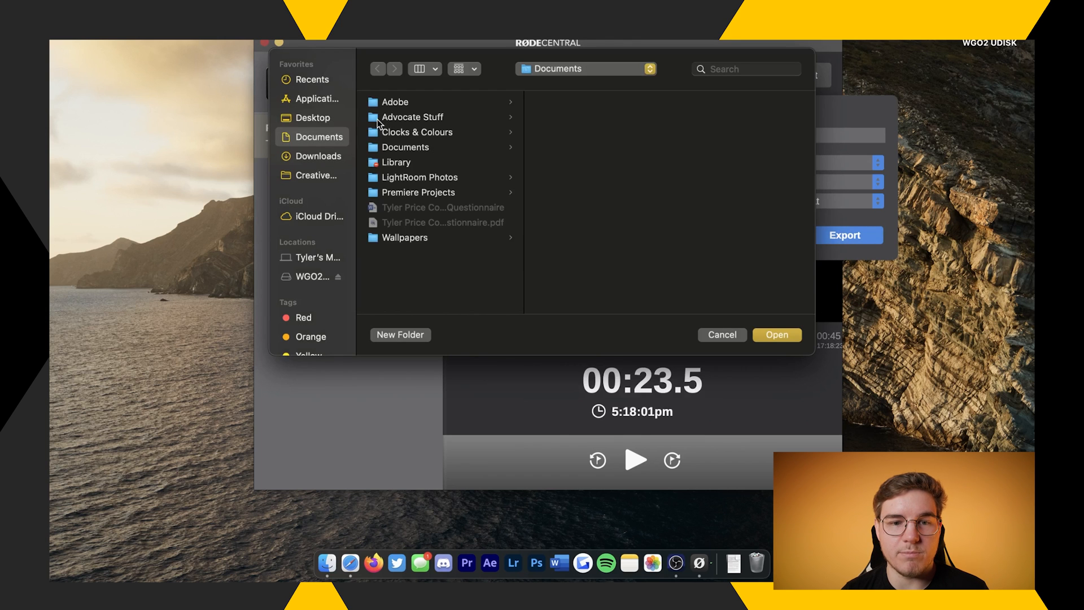
left_click(777, 335)
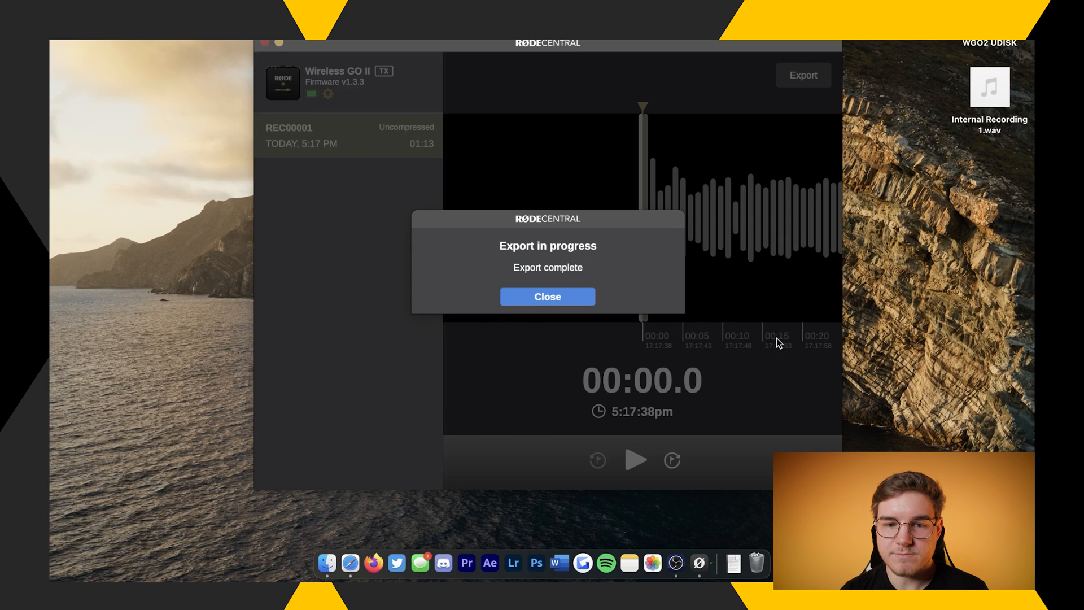
left_click(547, 296)
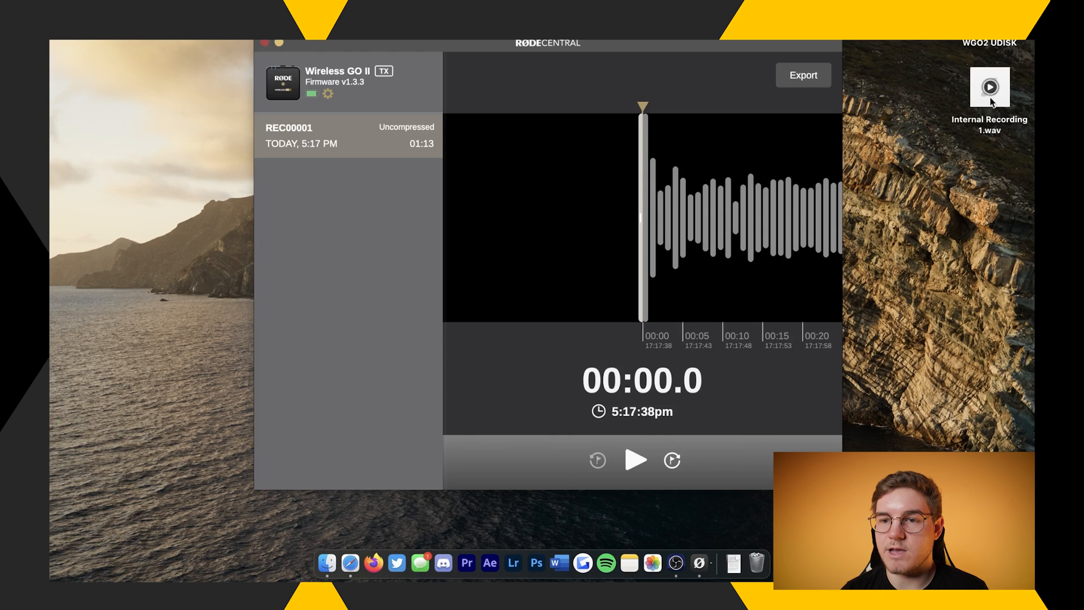
left_click(991, 84)
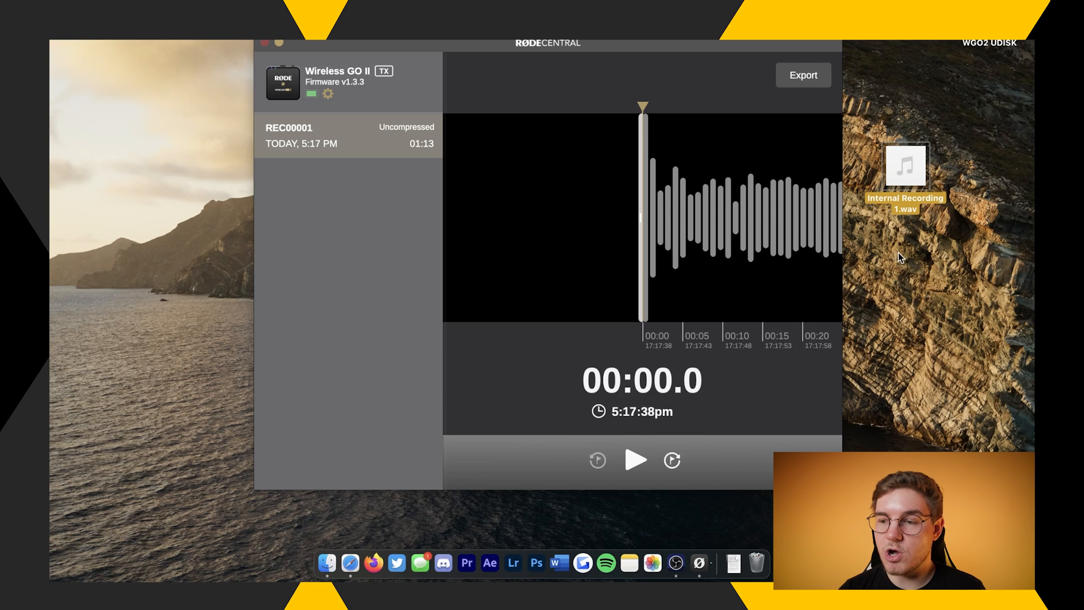
mouse_move(854, 255)
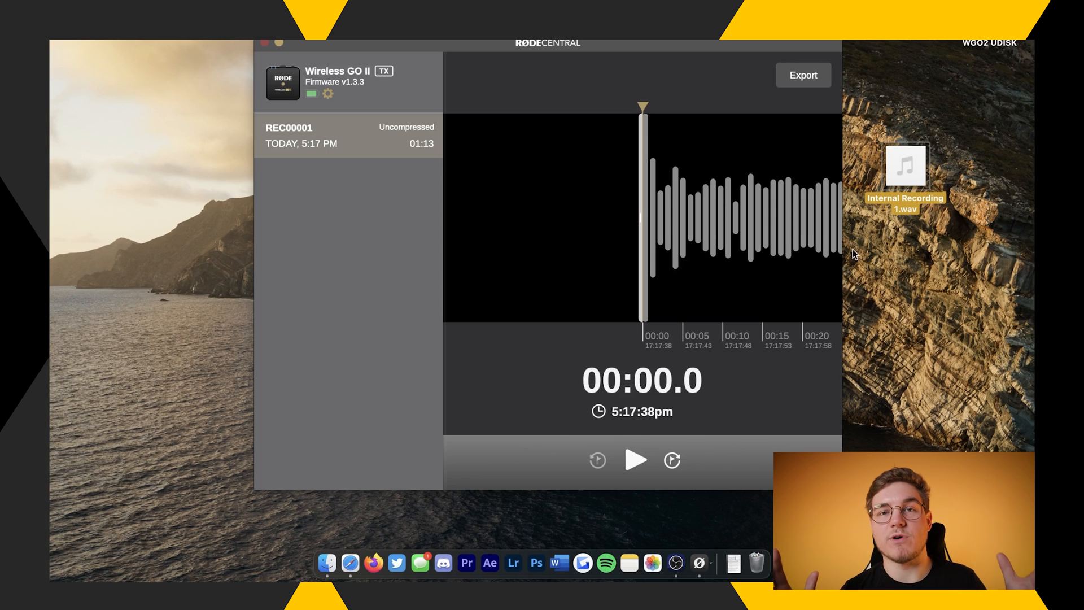